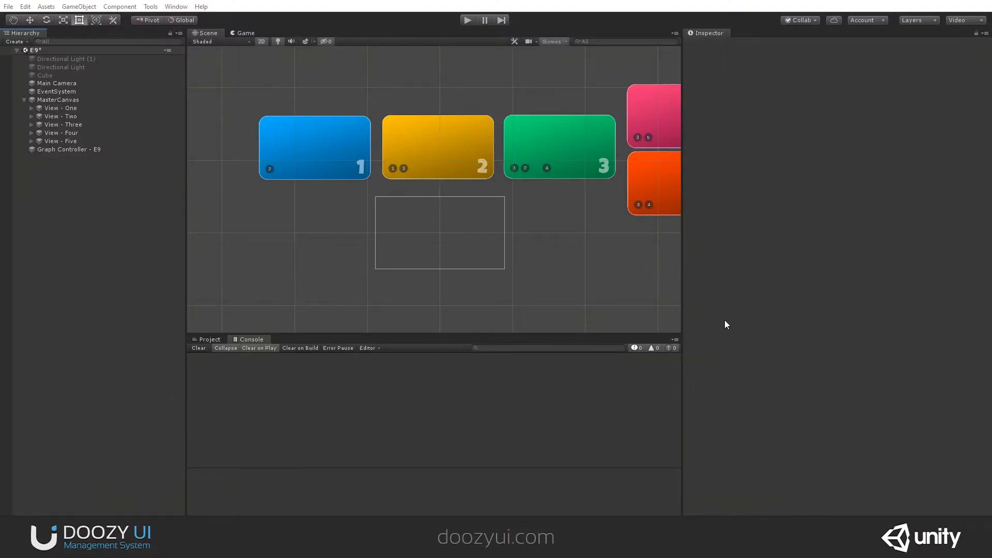
pyautogui.moveTo(152, 234)
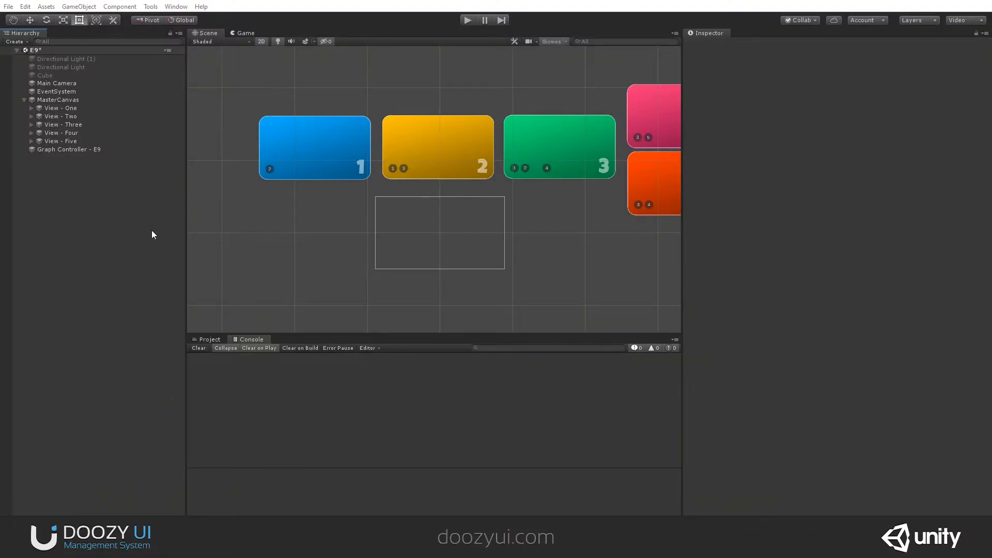
pyautogui.moveTo(146, 222)
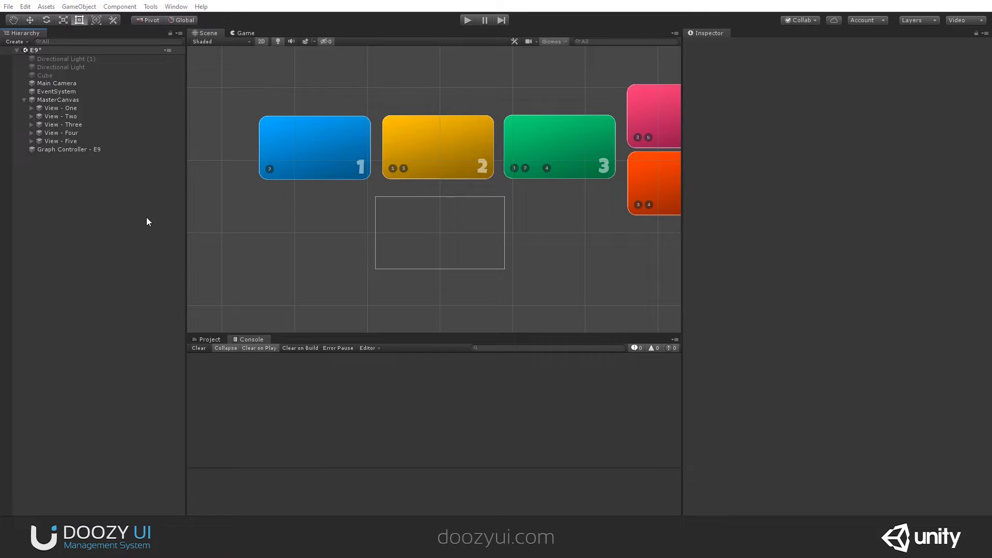
pyautogui.moveTo(150, 11)
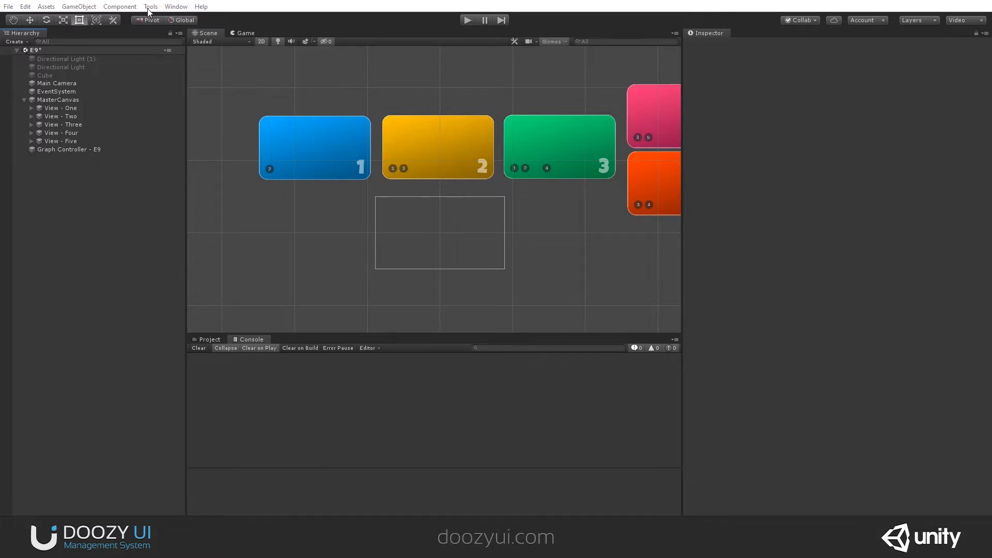
# - Enable the Orientation Detector from the DoozyUI control panel with View - One selected
pyautogui.click(150, 6)
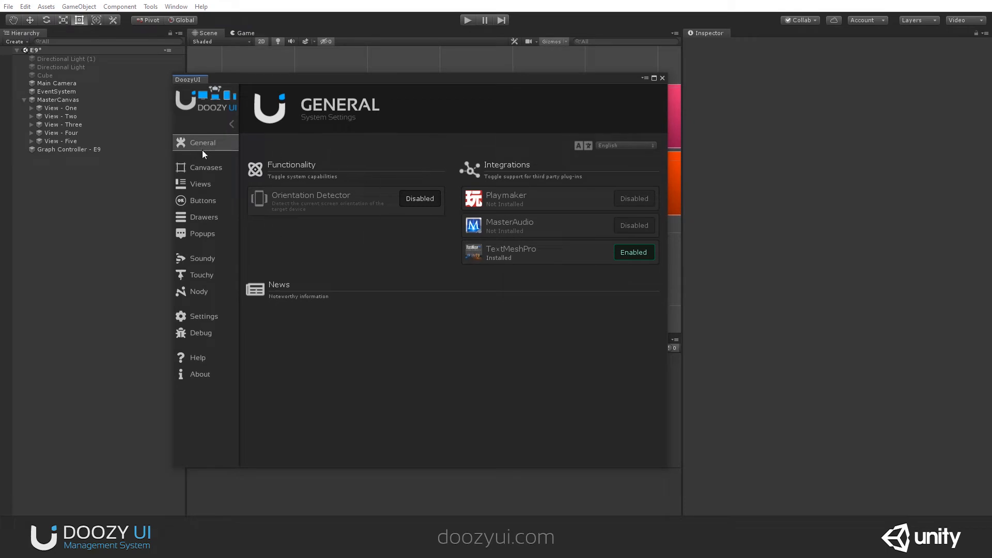
pyautogui.moveTo(338, 167)
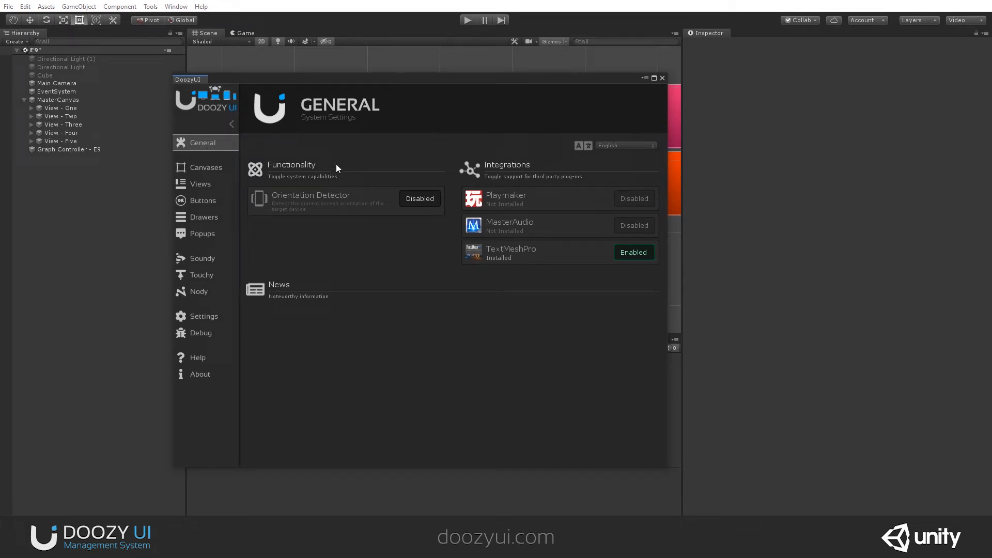
pyautogui.moveTo(375, 209)
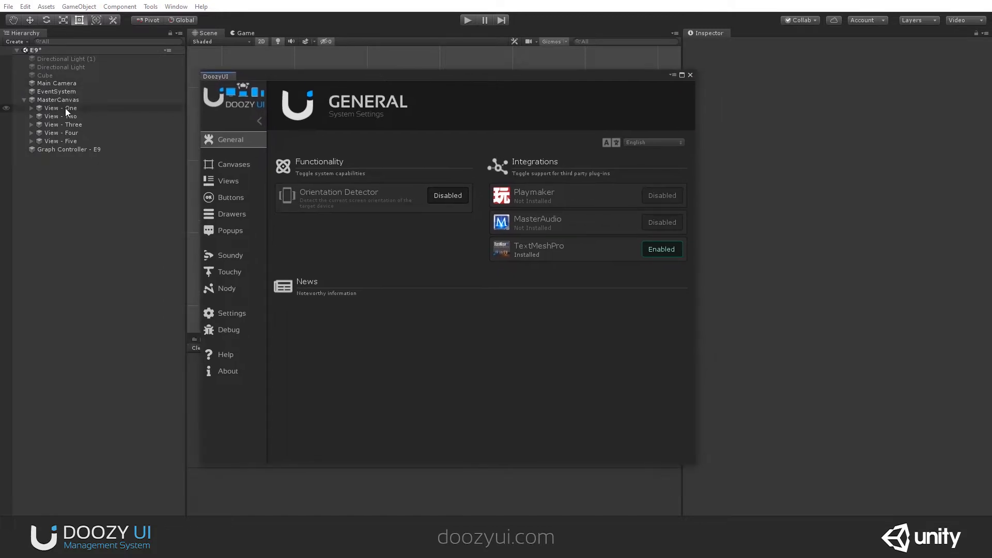
pyautogui.click(62, 108)
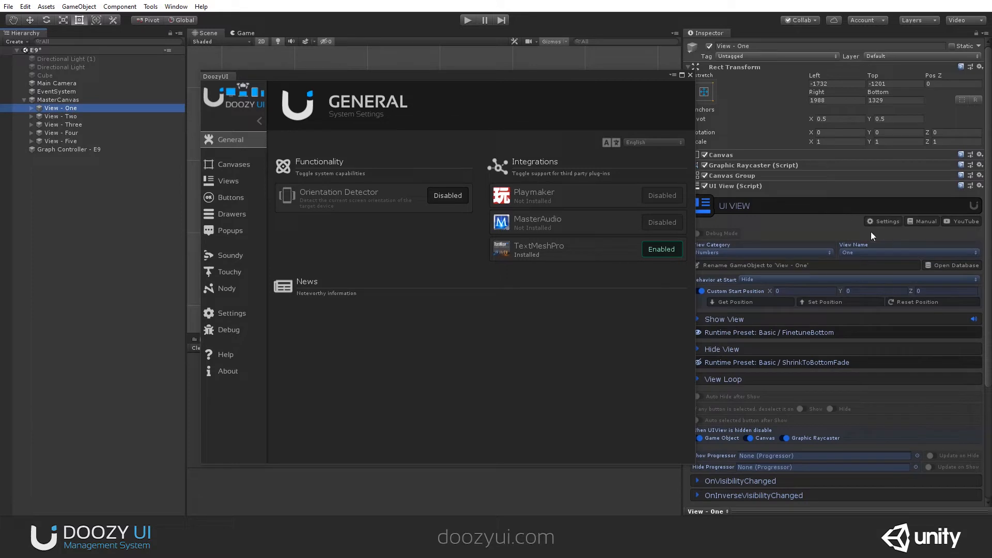
pyautogui.moveTo(951, 242)
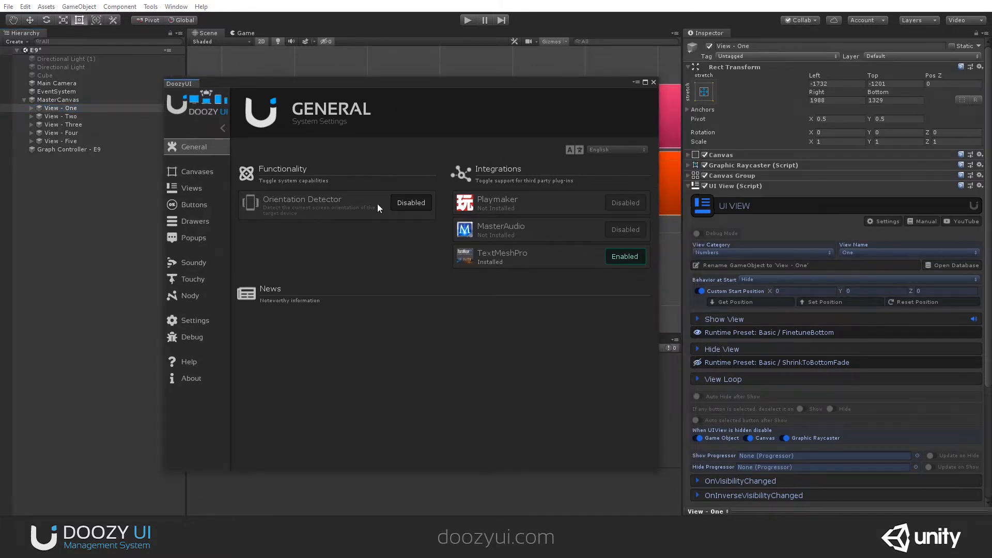
pyautogui.click(409, 202)
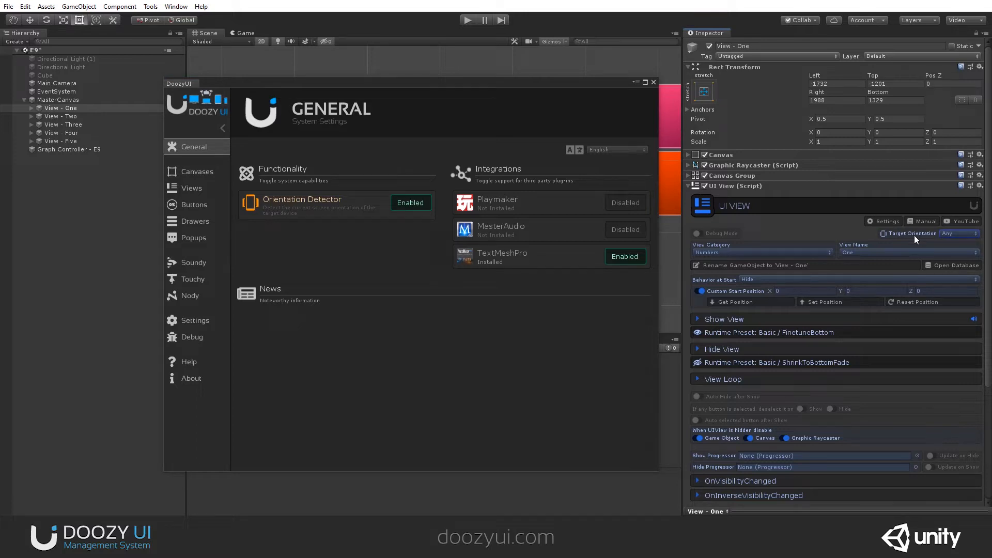
pyautogui.click(957, 234)
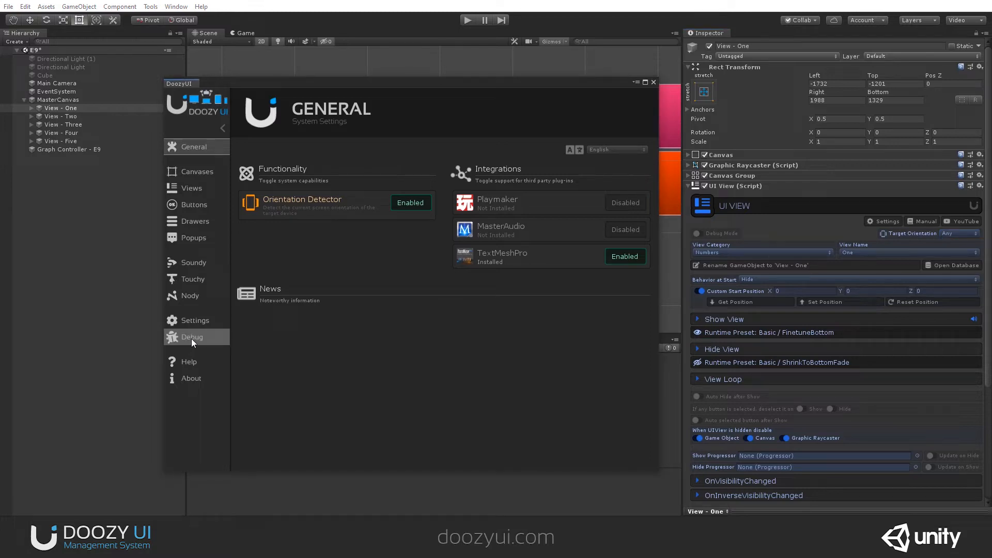
# - Turn on Orientation Detector debug messages in the DoozyUI Debug settings
pyautogui.click(192, 336)
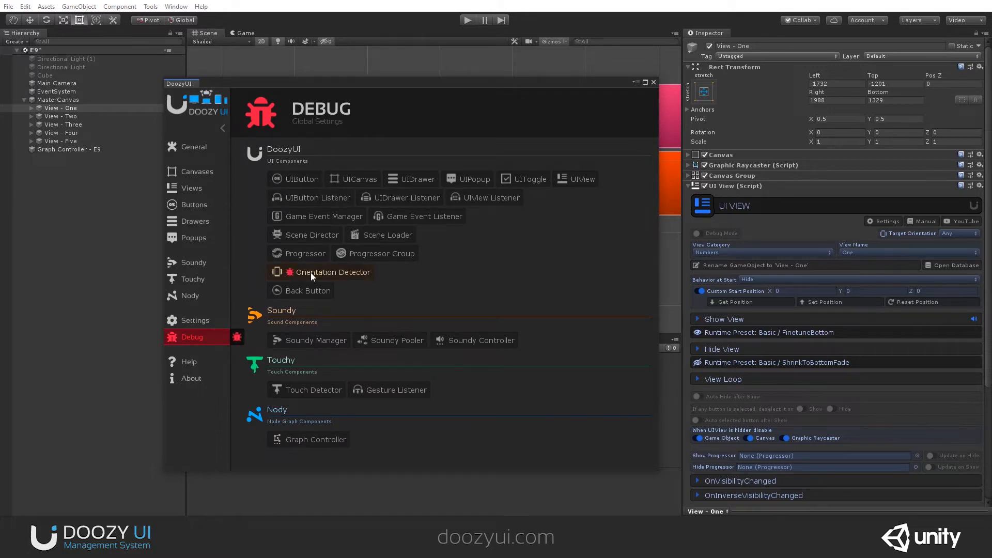
pyautogui.click(653, 83)
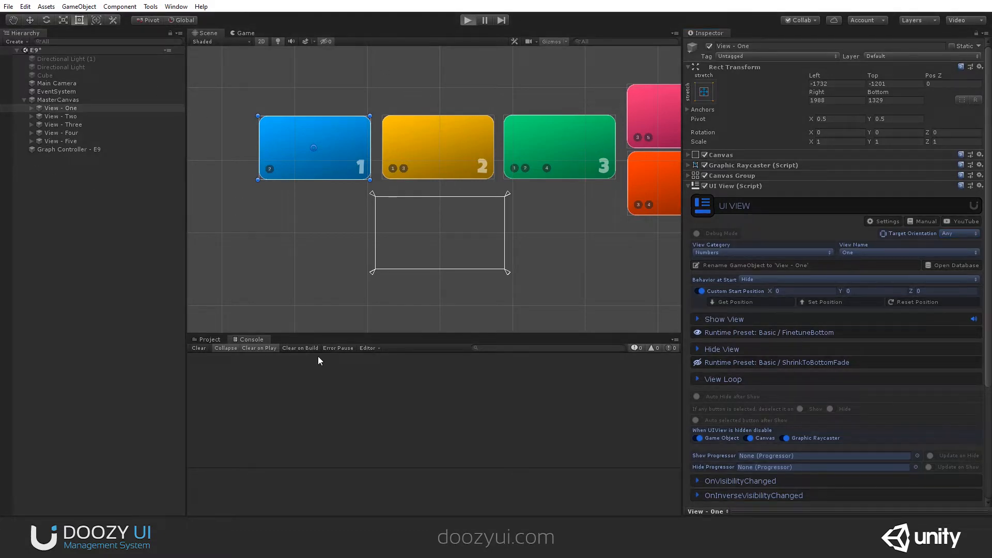
# - Enter play mode and select the Orientation Detector object under DontDestroyOnLoad
pyautogui.click(467, 20)
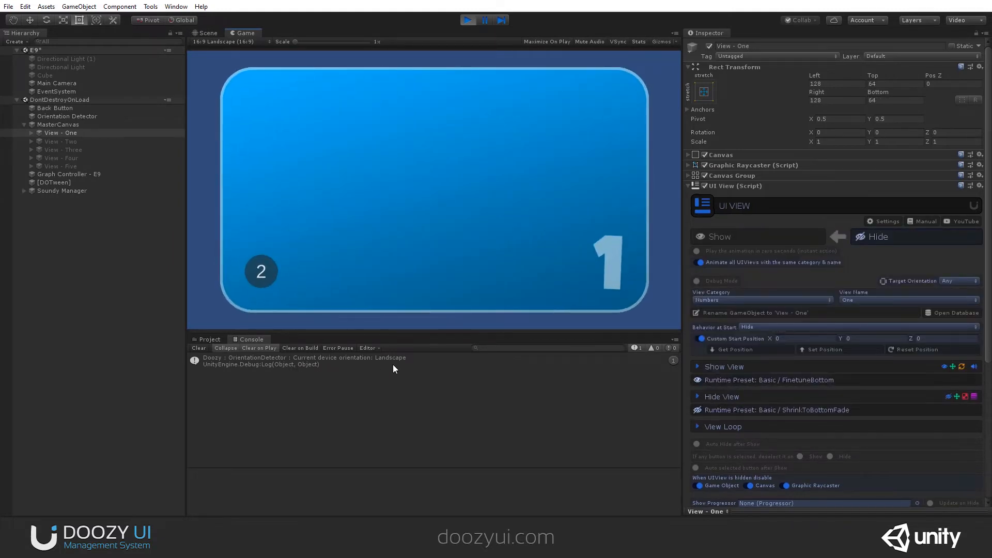
pyautogui.moveTo(625, 138)
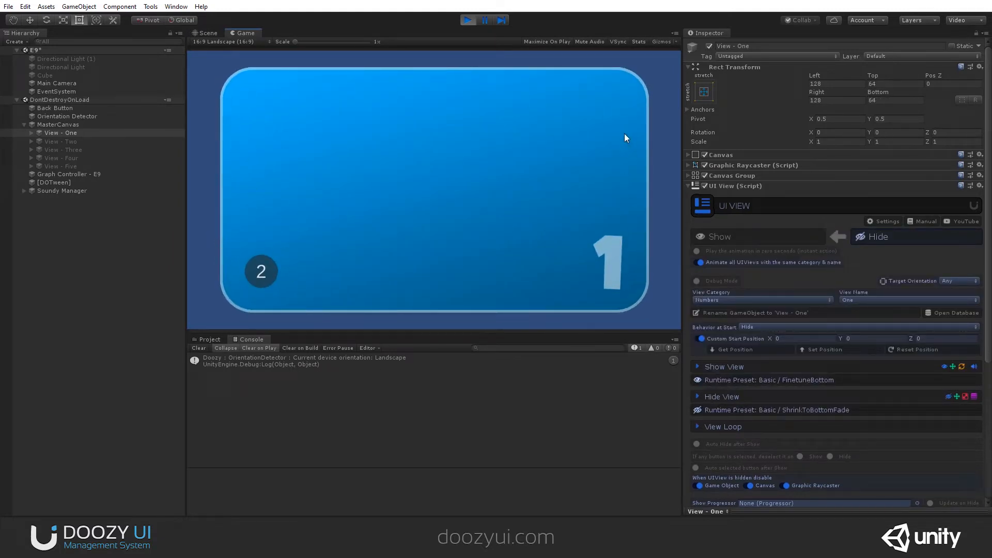
pyautogui.moveTo(73, 119)
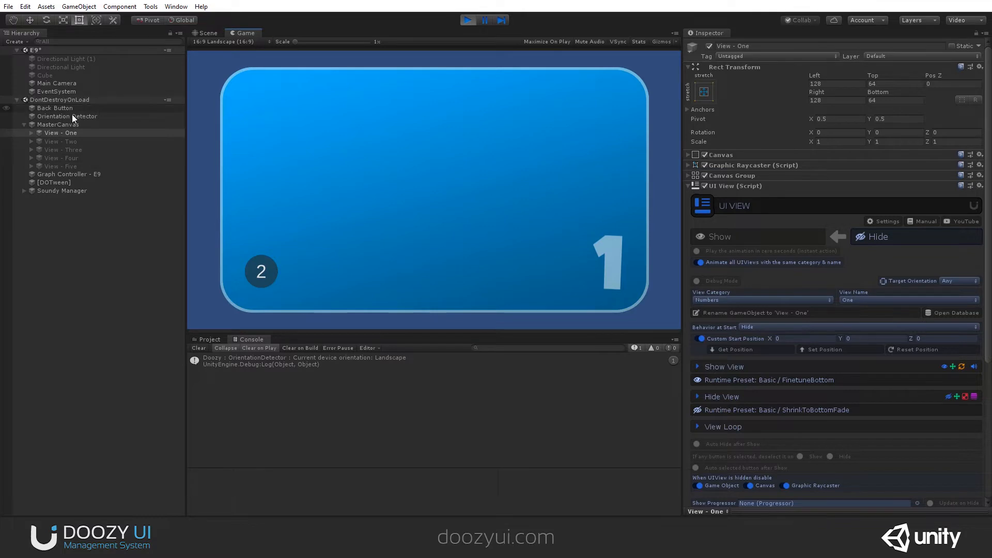
pyautogui.click(66, 116)
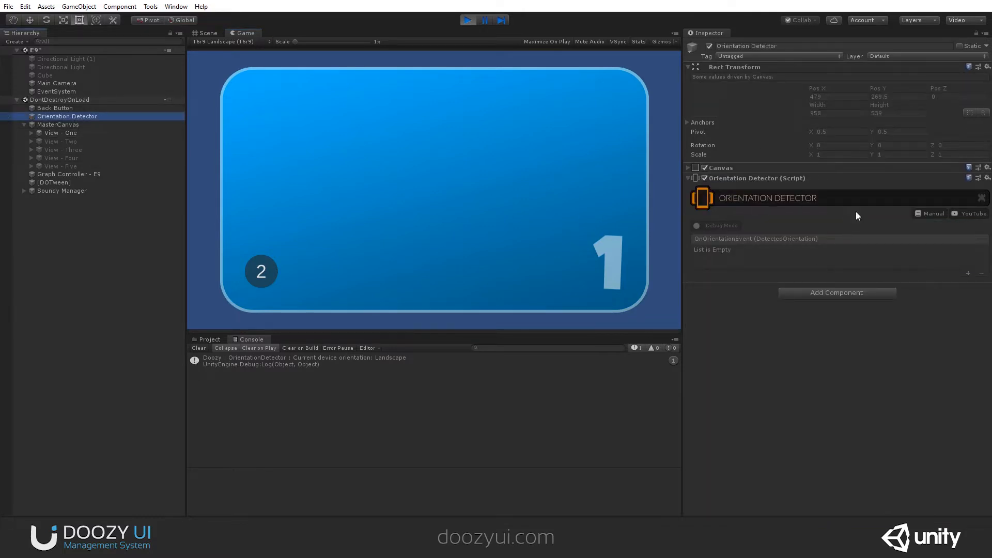
pyautogui.moveTo(762, 258)
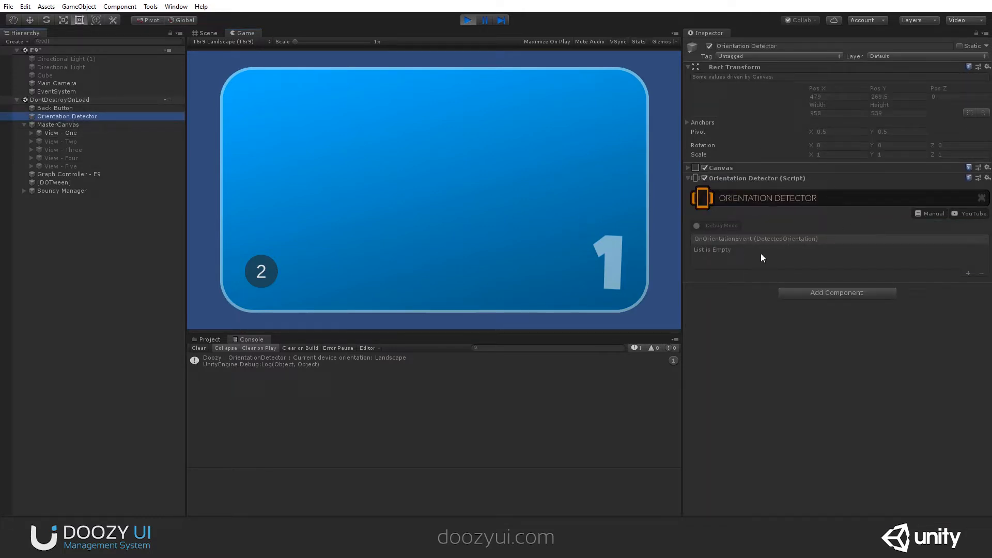
pyautogui.moveTo(739, 249)
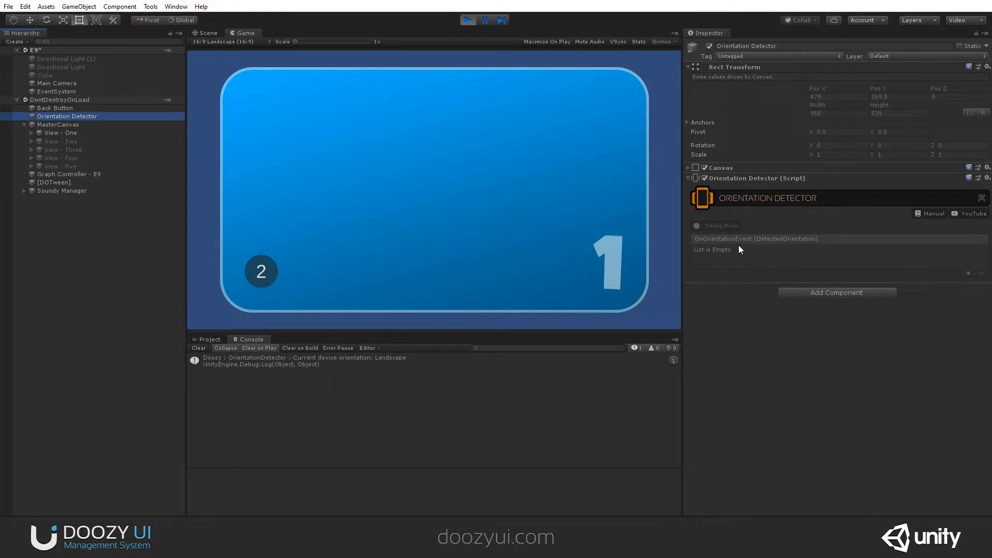
pyautogui.moveTo(380, 186)
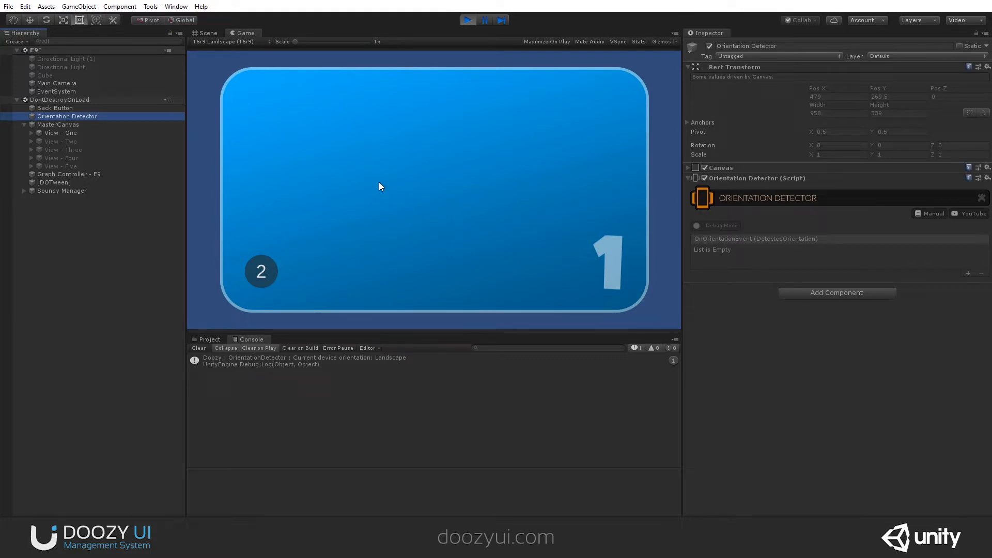
# - Switch the Game view aspect to 18:9 Portrait, then to Free Aspect
pyautogui.click(222, 42)
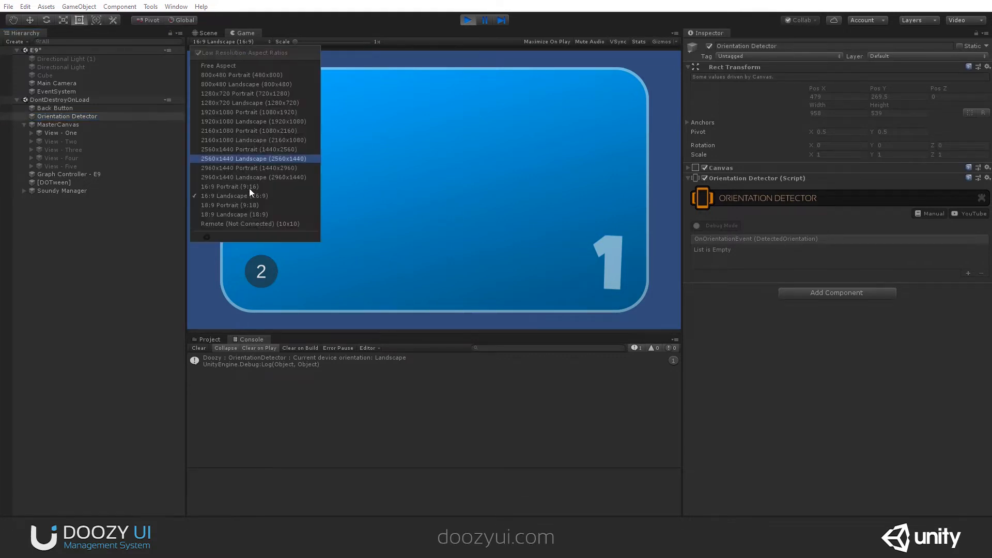
pyautogui.click(231, 205)
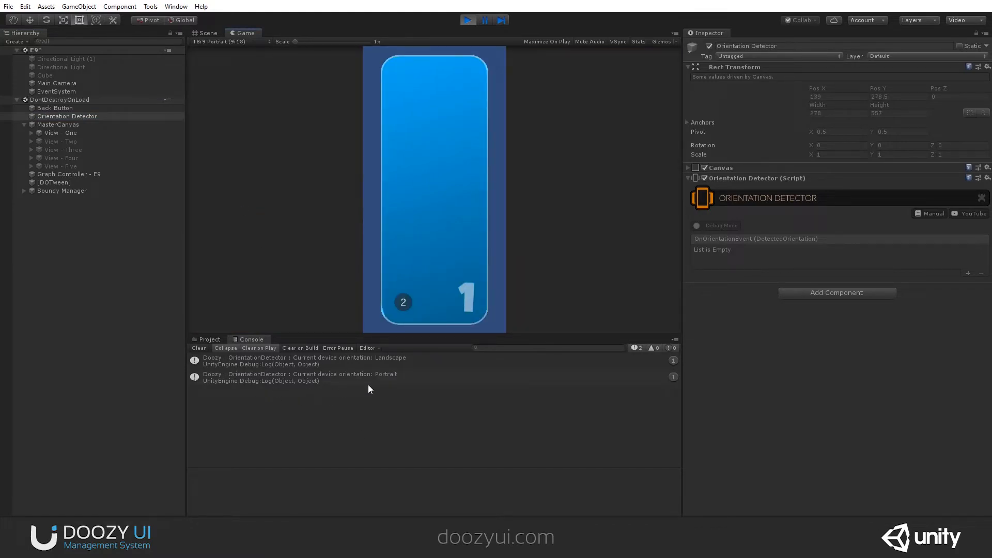
pyautogui.moveTo(300, 394)
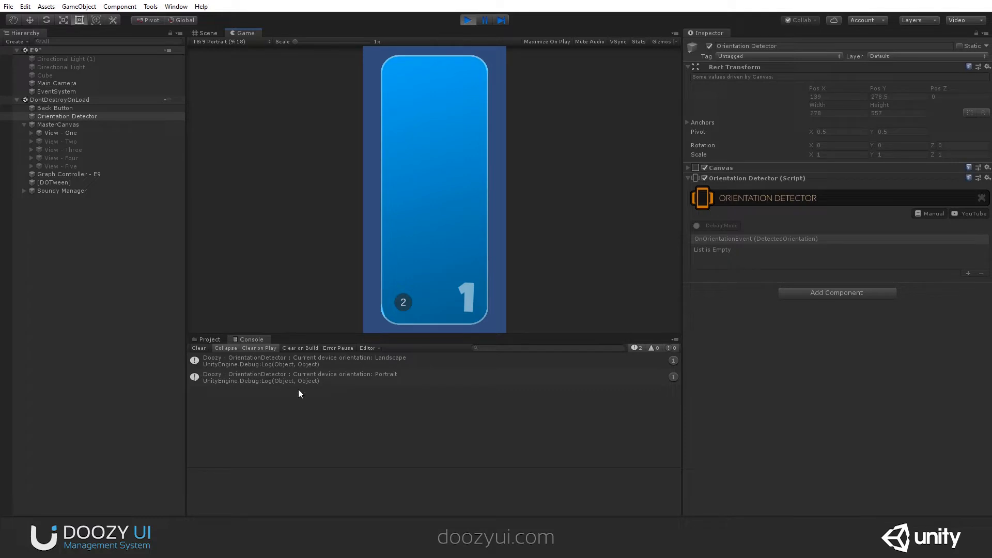
pyautogui.click(222, 41)
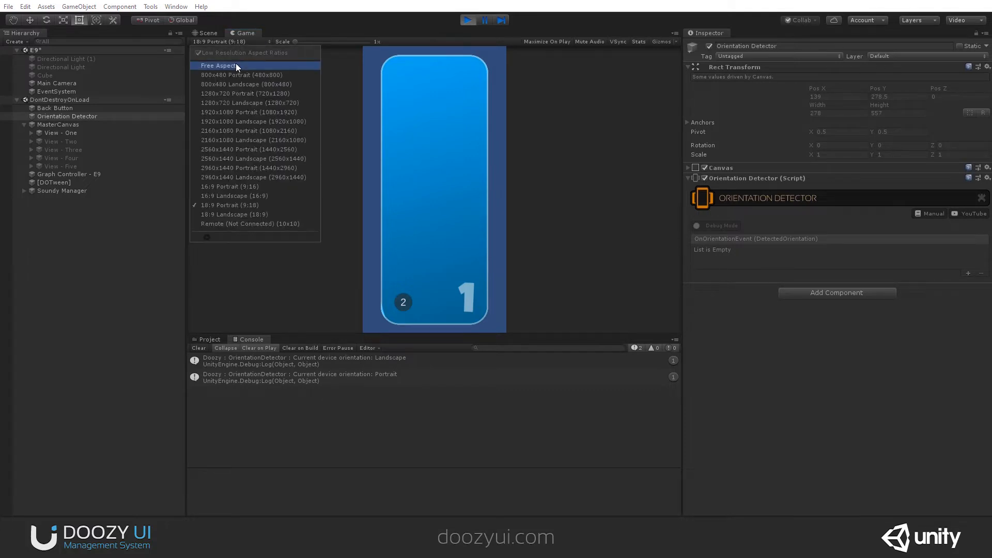
pyautogui.click(218, 65)
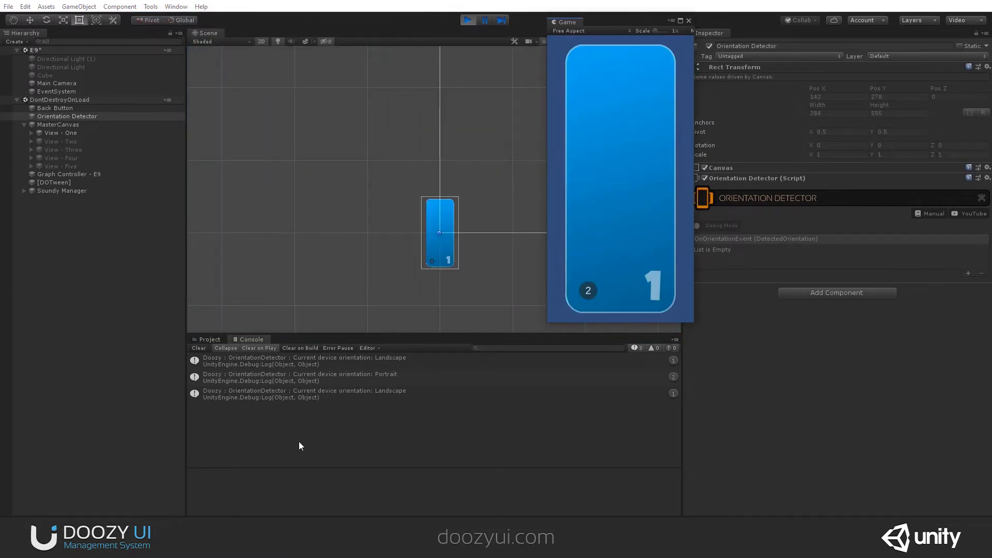
# - Resize the floating Game window, pick 18:9 Landscape, and stop play mode
pyautogui.click(197, 348)
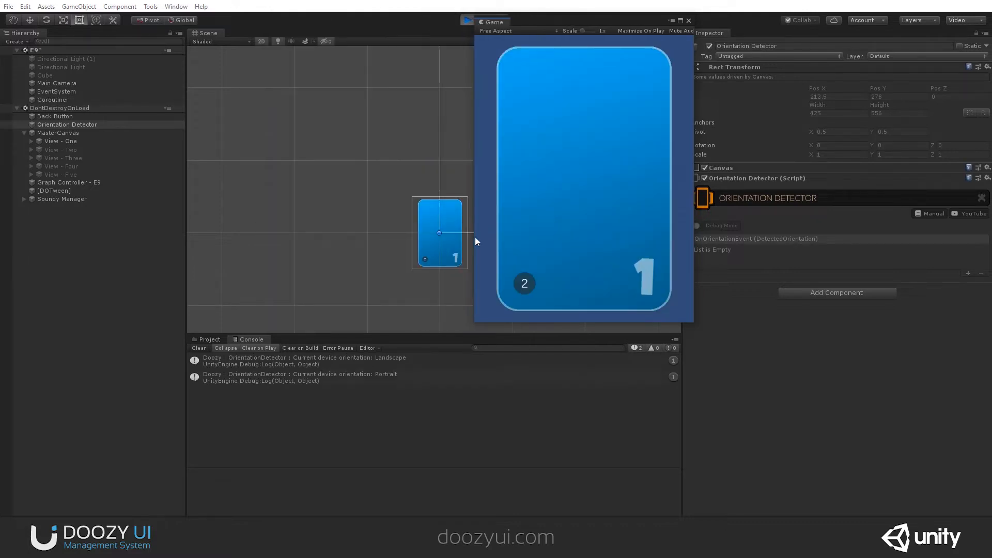
pyautogui.moveTo(673, 372)
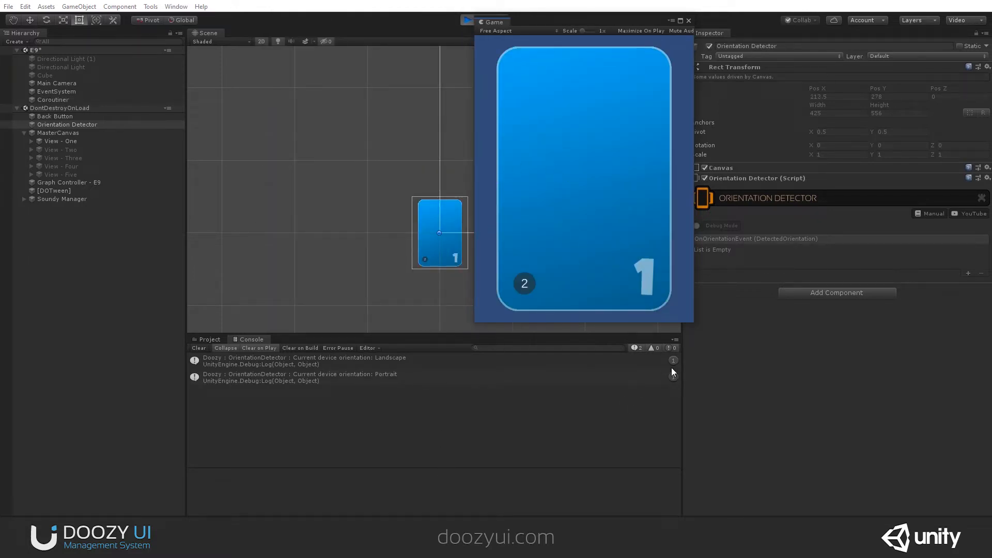
pyautogui.click(198, 348)
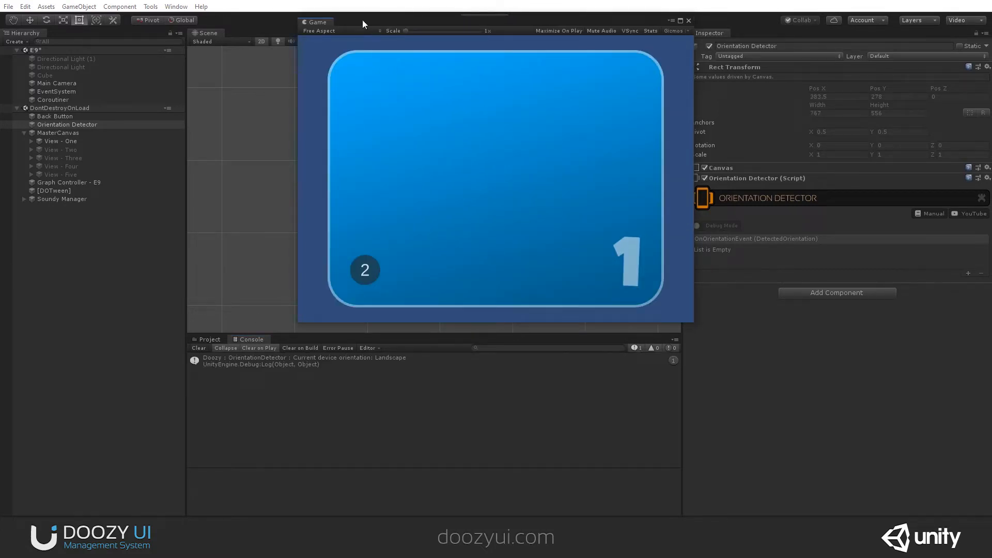
pyautogui.click(333, 30)
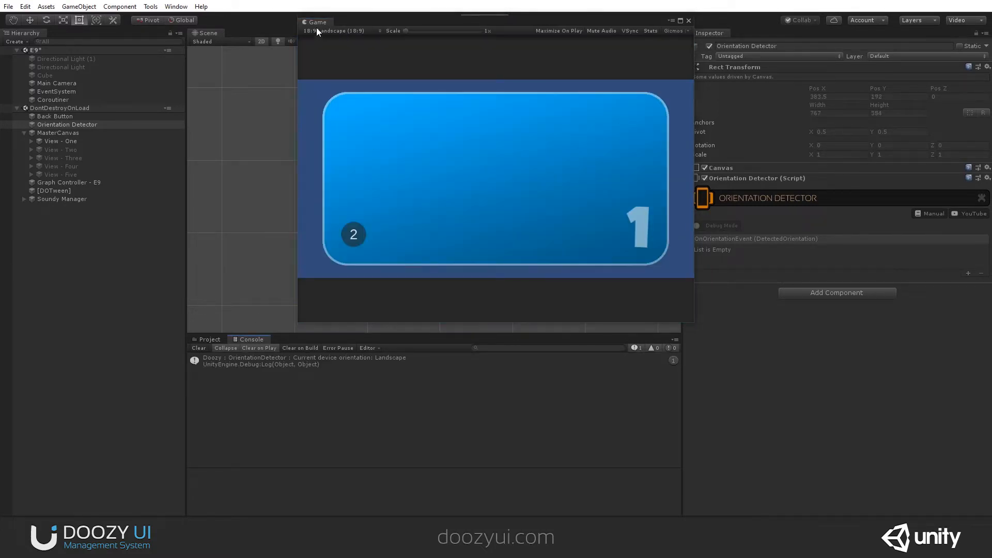
pyautogui.click(468, 20)
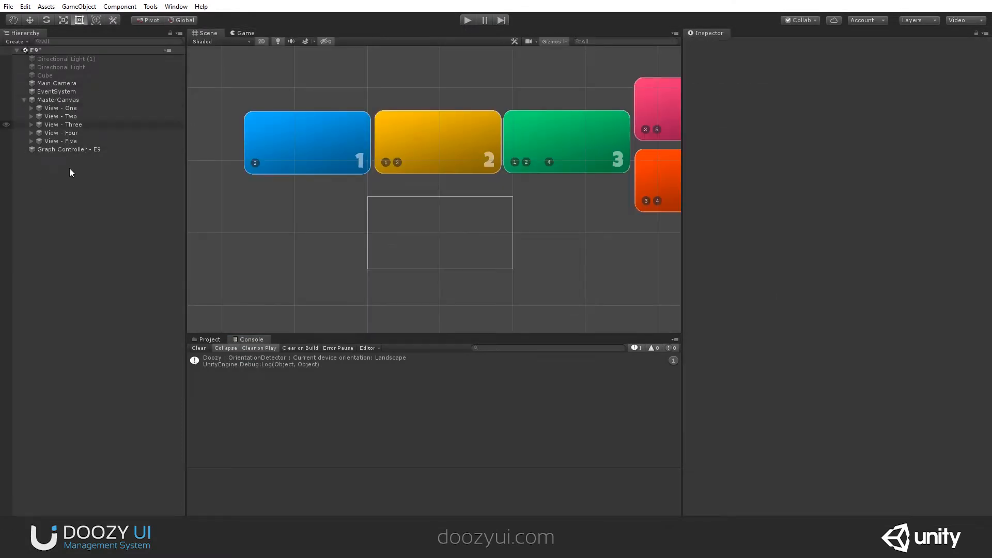
# - Add an Orientation Detector object to the hierarchy, toggle its Debug Mode on and off, and bring up the Doozy tools menu
pyautogui.rightClick(70, 190)
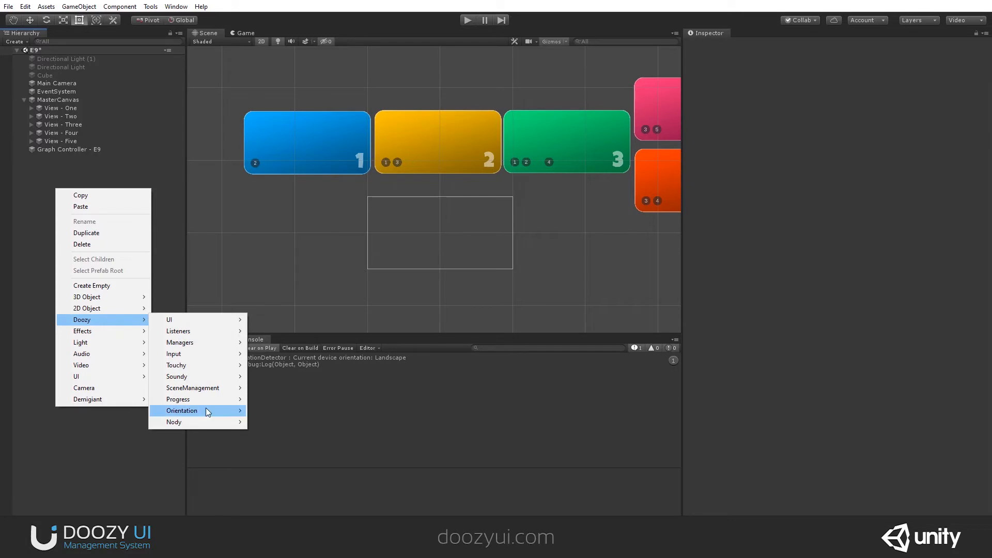
pyautogui.click(182, 410)
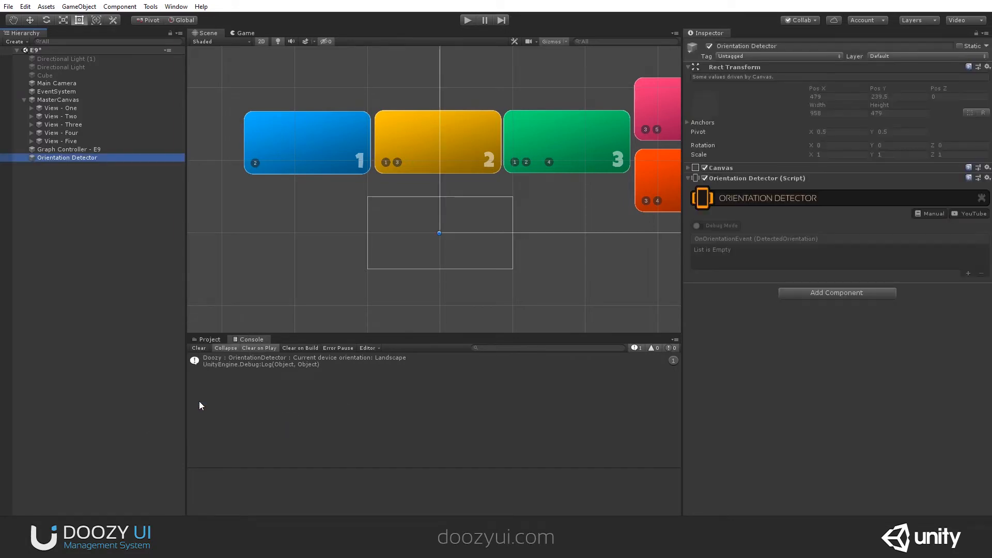
pyautogui.click(696, 225)
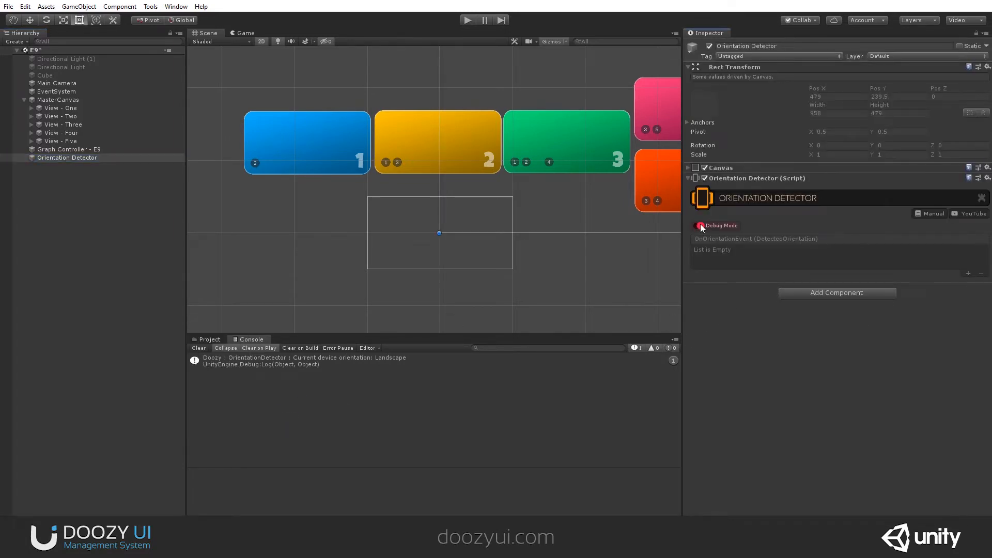
pyautogui.click(697, 225)
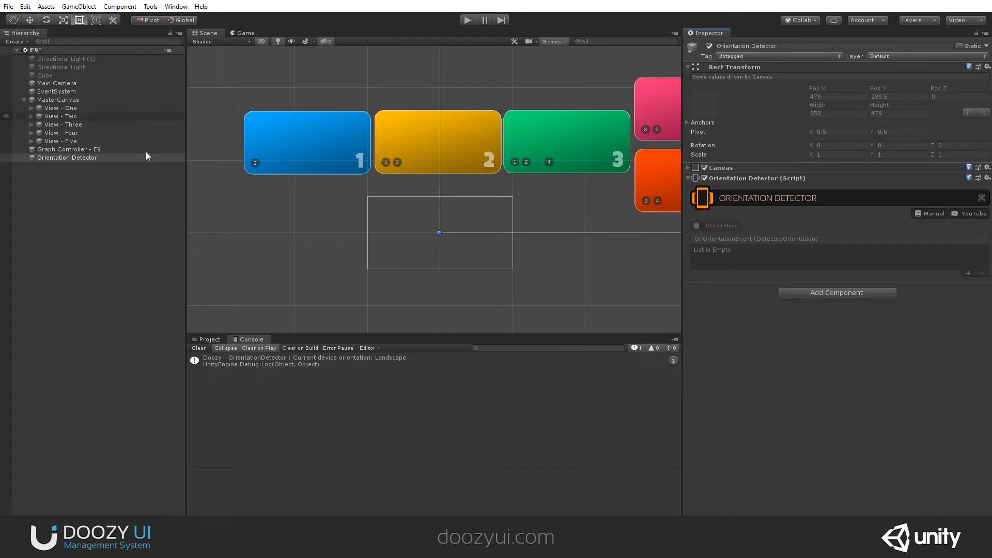
pyautogui.click(151, 7)
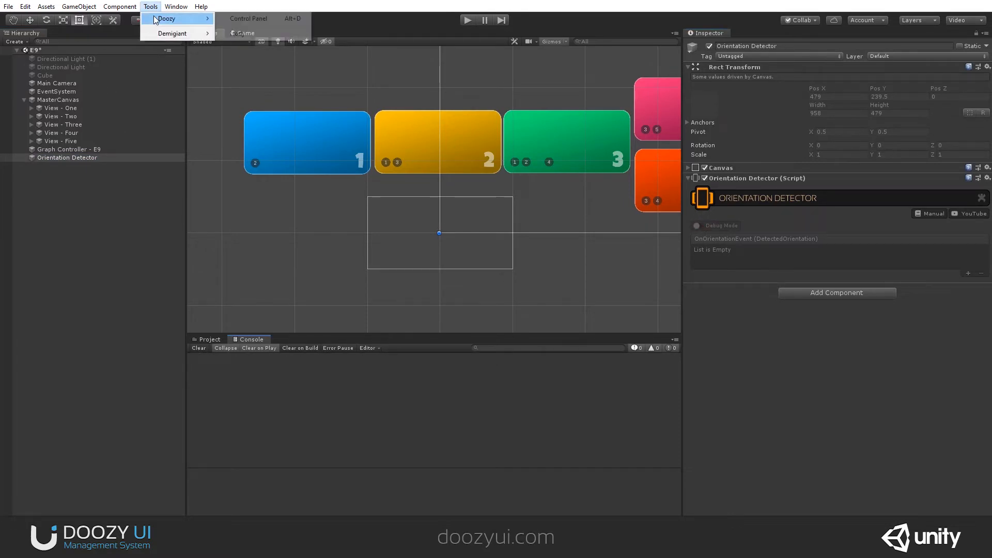
pyautogui.click(248, 18)
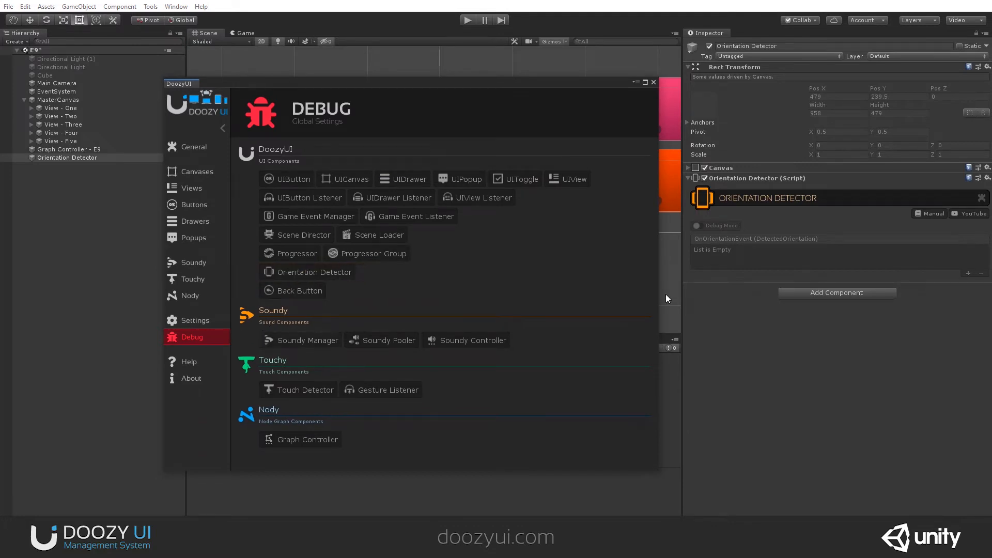
pyautogui.click(653, 82)
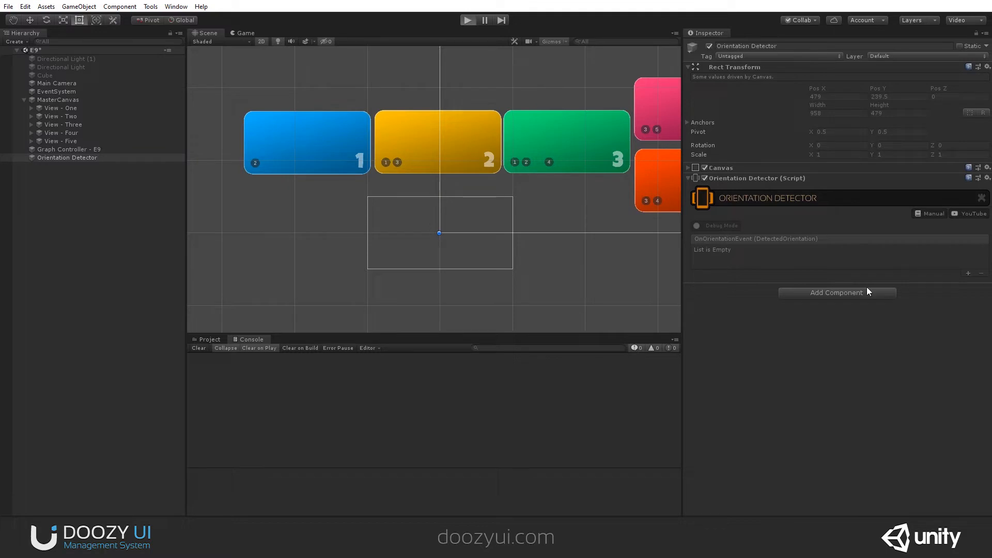
pyautogui.moveTo(782, 250)
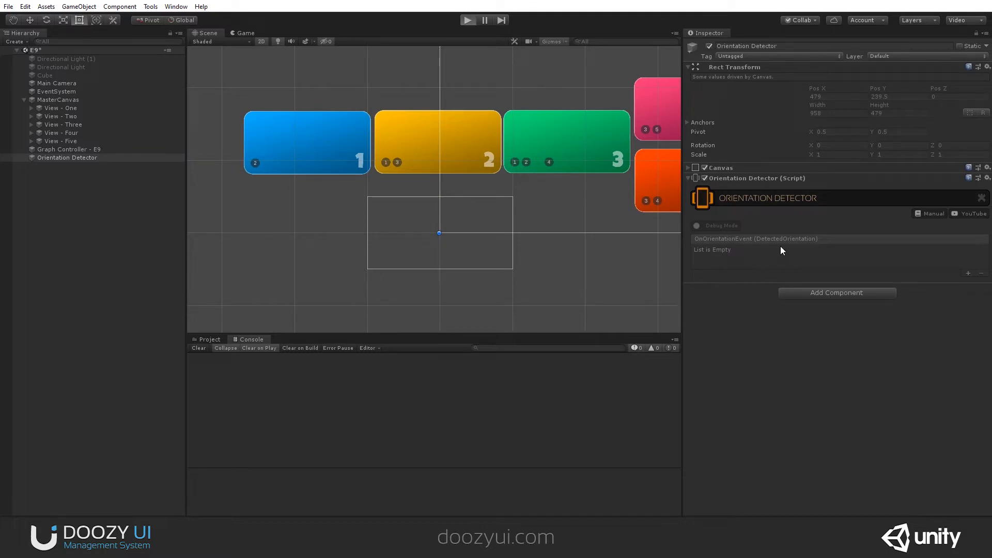
pyautogui.click(468, 19)
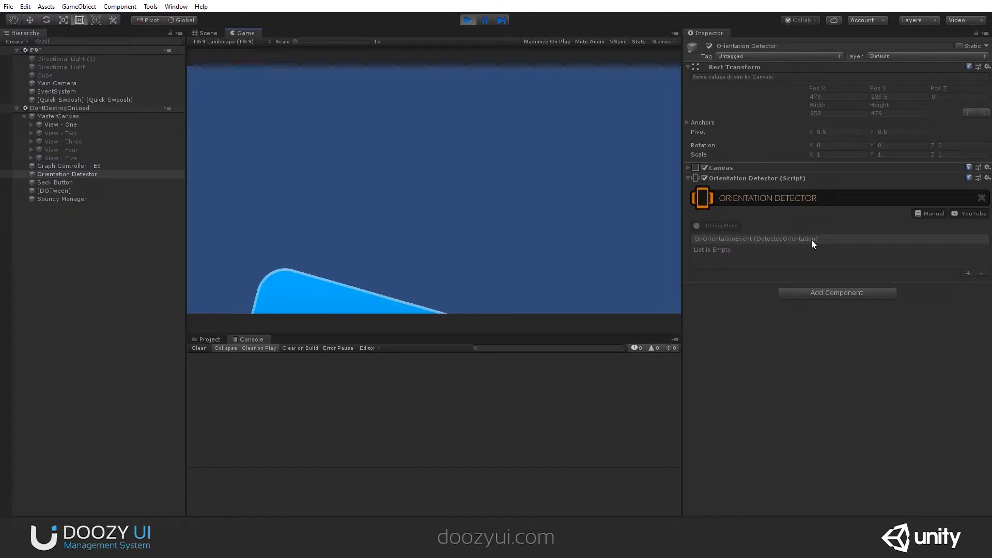
pyautogui.click(467, 20)
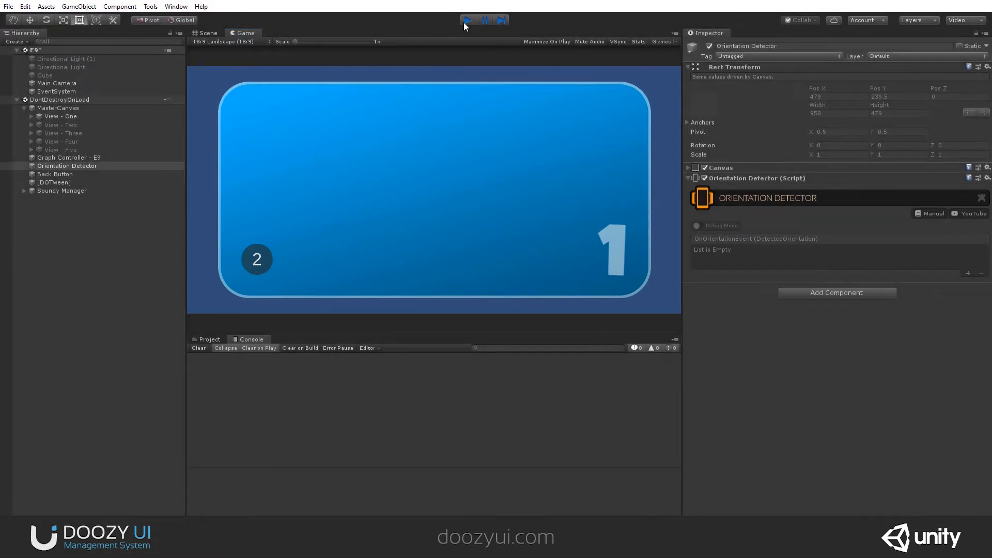
pyautogui.click(468, 20)
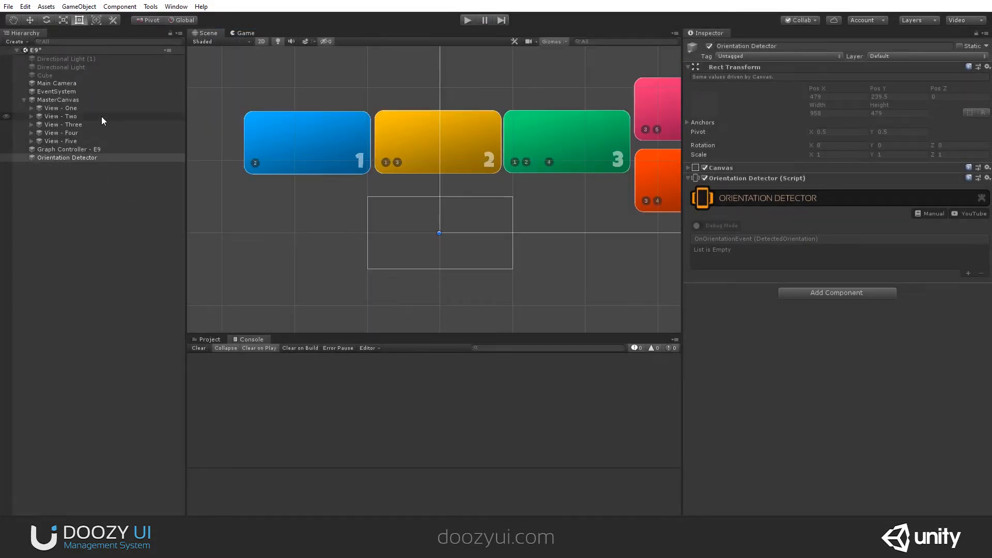
# - Set View - One to target Portrait, duplicate it targeting Landscape, and start renaming the original
pyautogui.click(61, 108)
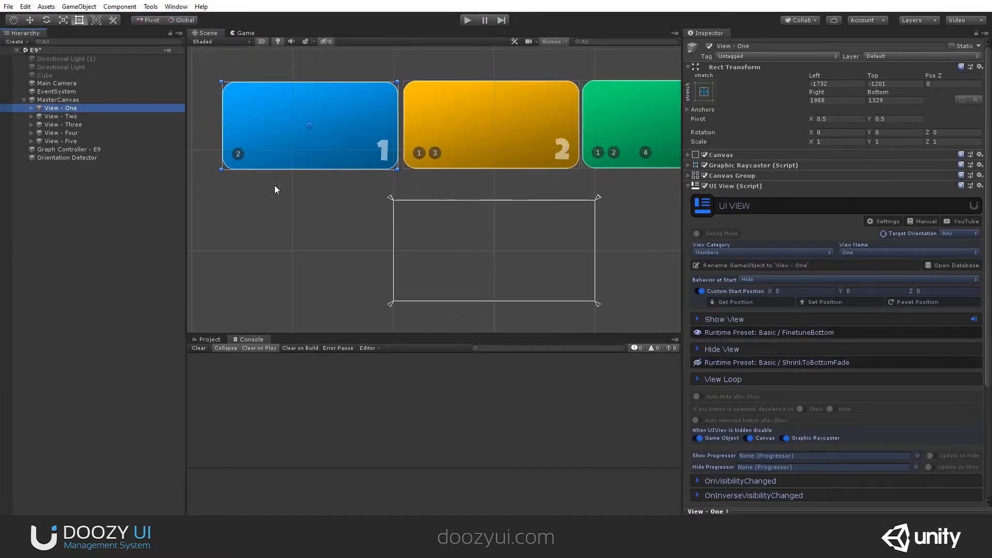
pyautogui.click(948, 233)
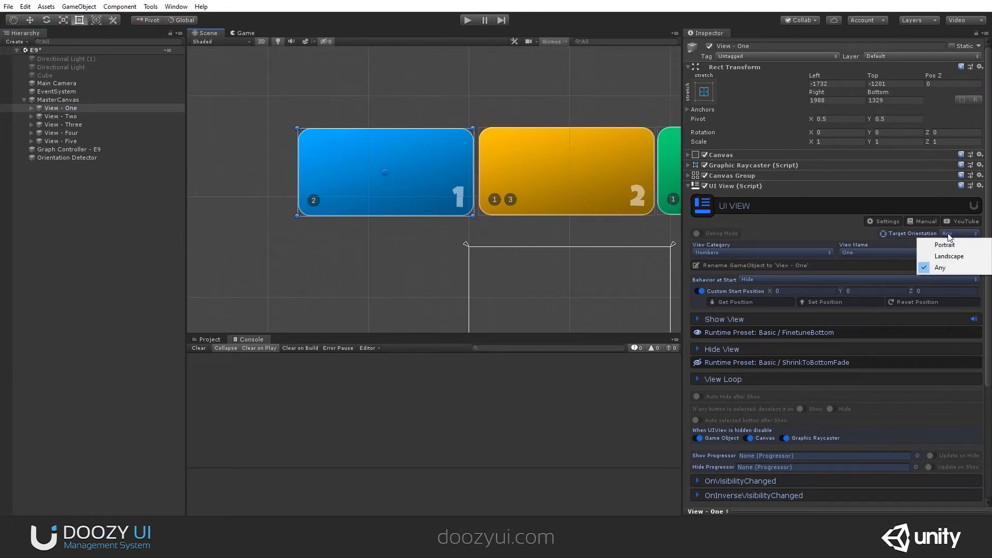
pyautogui.click(945, 245)
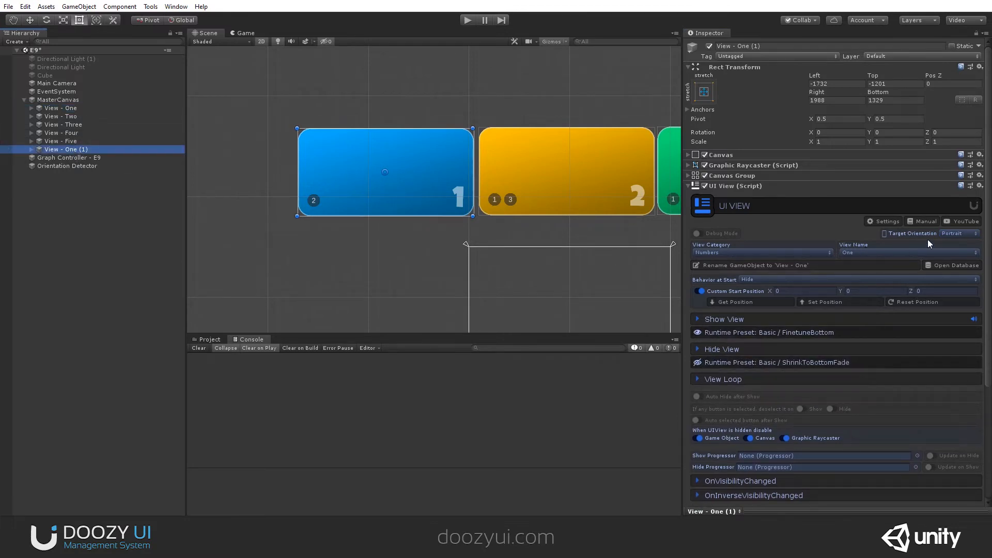
pyautogui.click(959, 233)
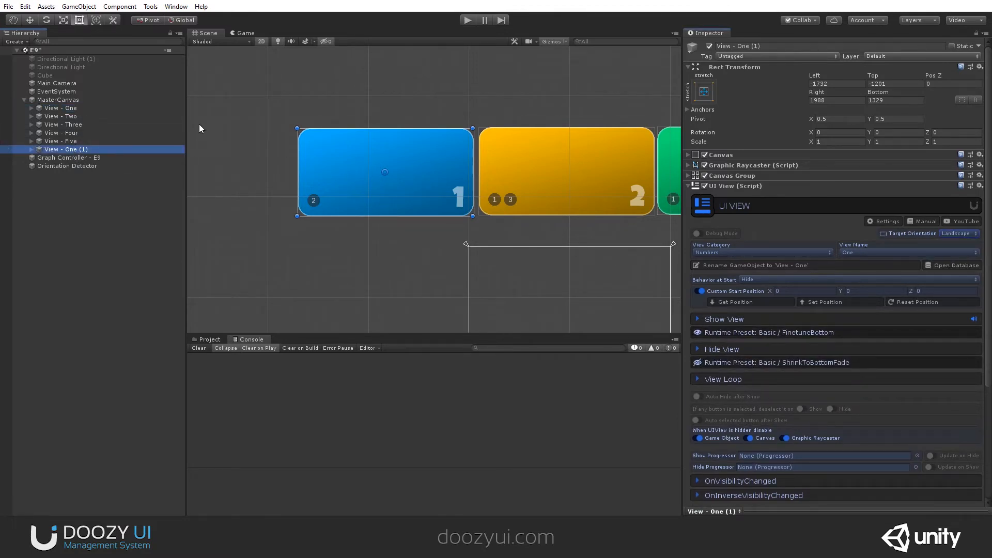
pyautogui.doubleClick(61, 108)
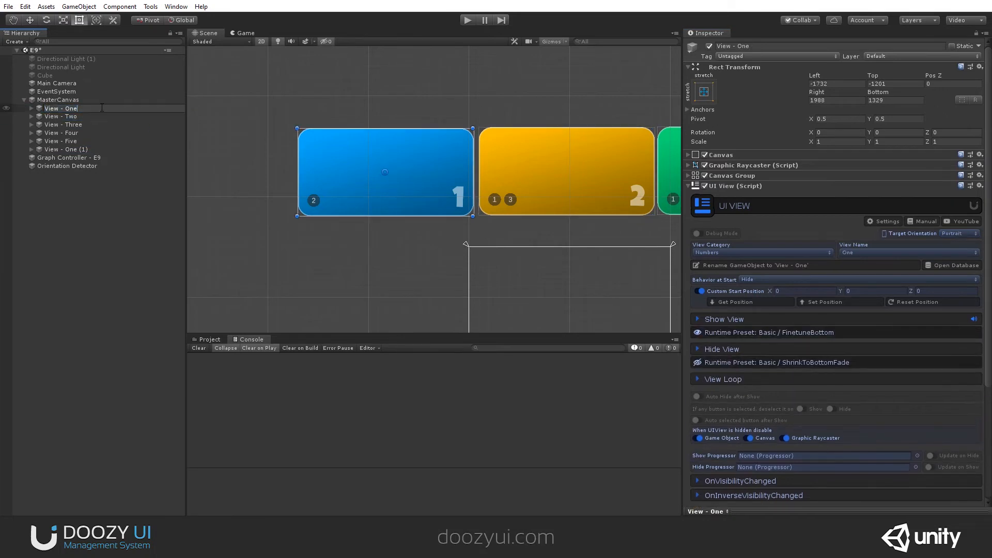
pyautogui.click(65, 150)
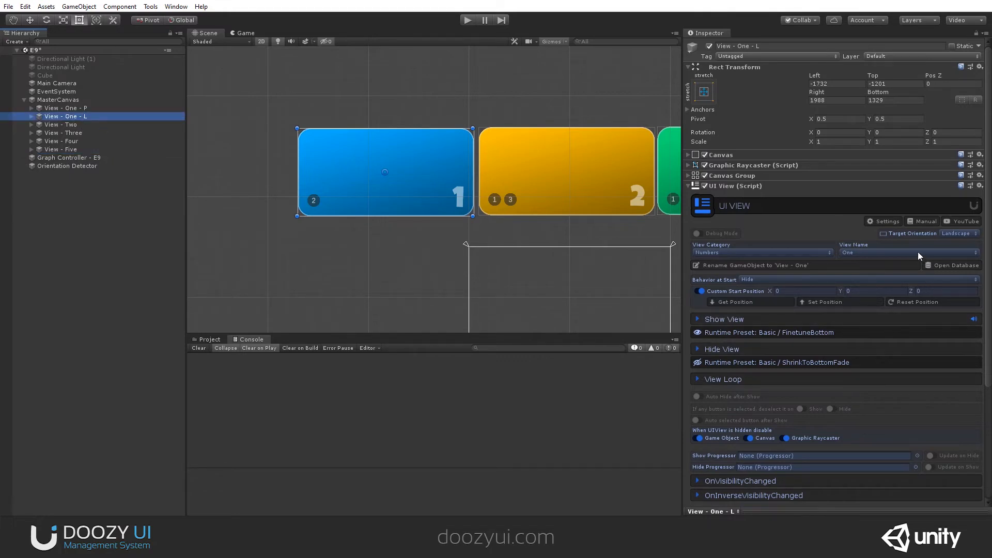
pyautogui.moveTo(864, 259)
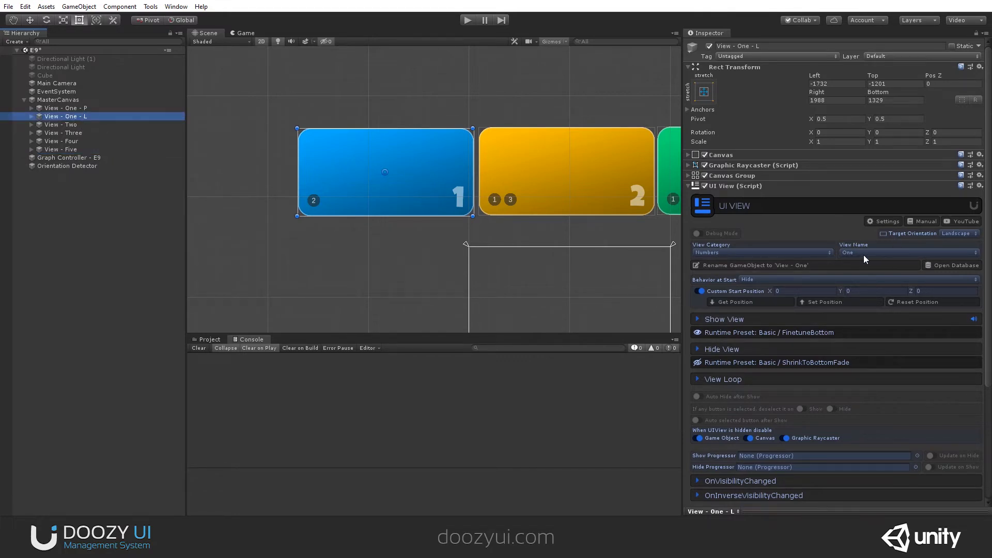
pyautogui.moveTo(820, 236)
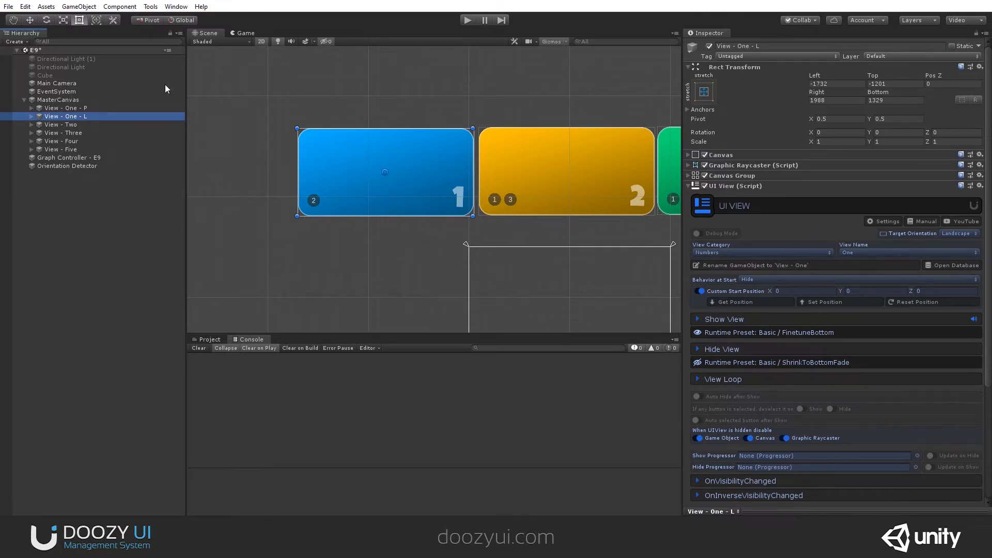
# - Make View - One - P's image red and View - One - L's image green
pyautogui.click(67, 108)
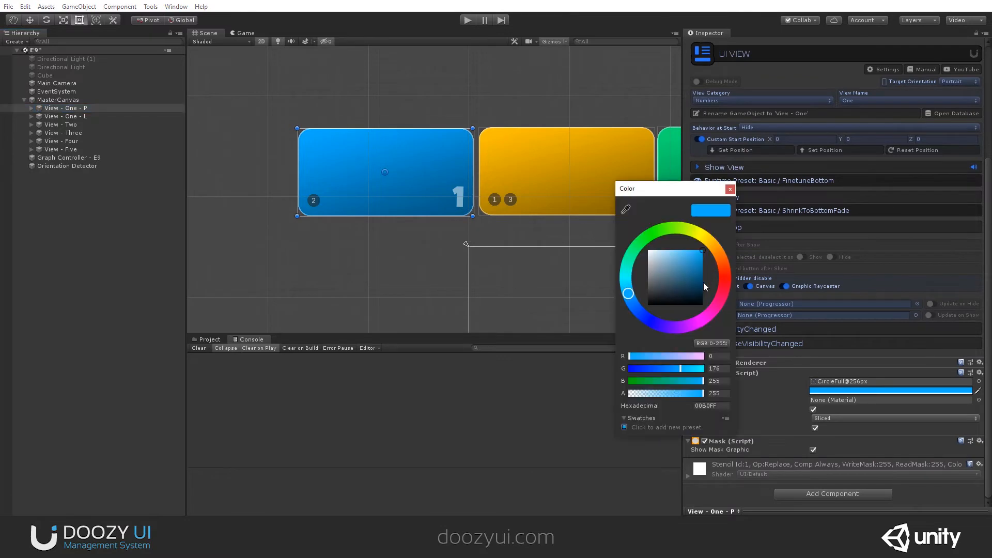
pyautogui.click(730, 190)
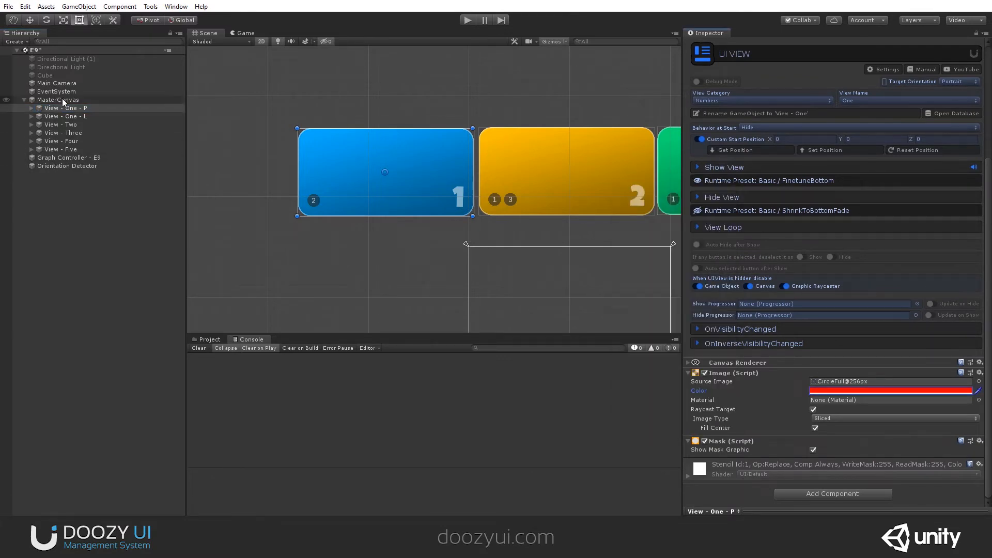
pyautogui.click(893, 390)
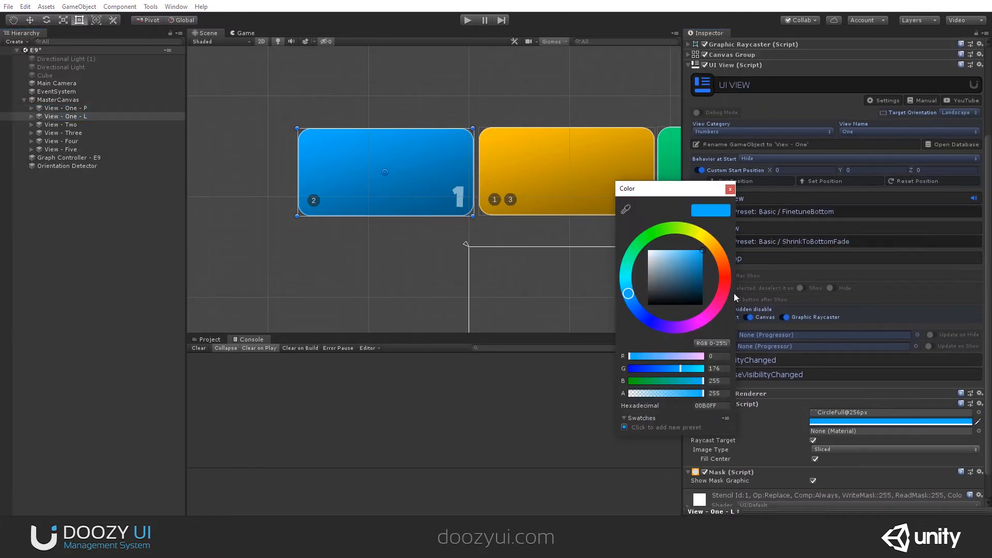
pyautogui.click(731, 189)
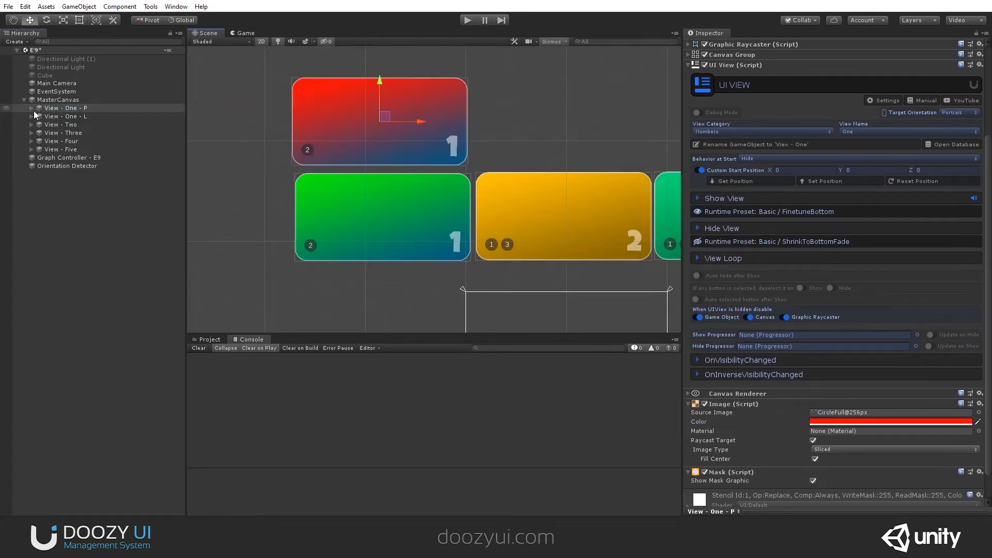
# - Change the red view's label text to P and the green view's label to L
pyautogui.click(57, 133)
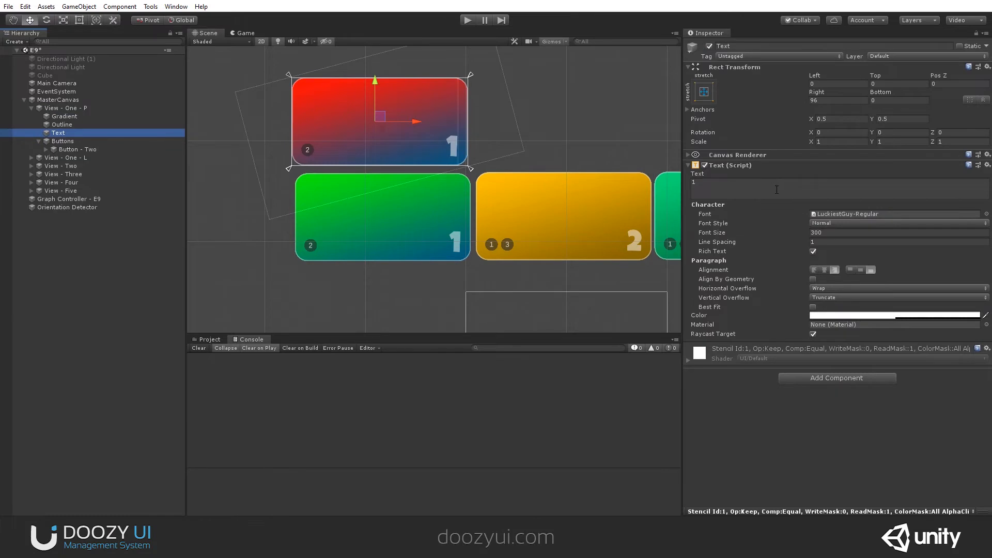
pyautogui.moveTo(570, 223)
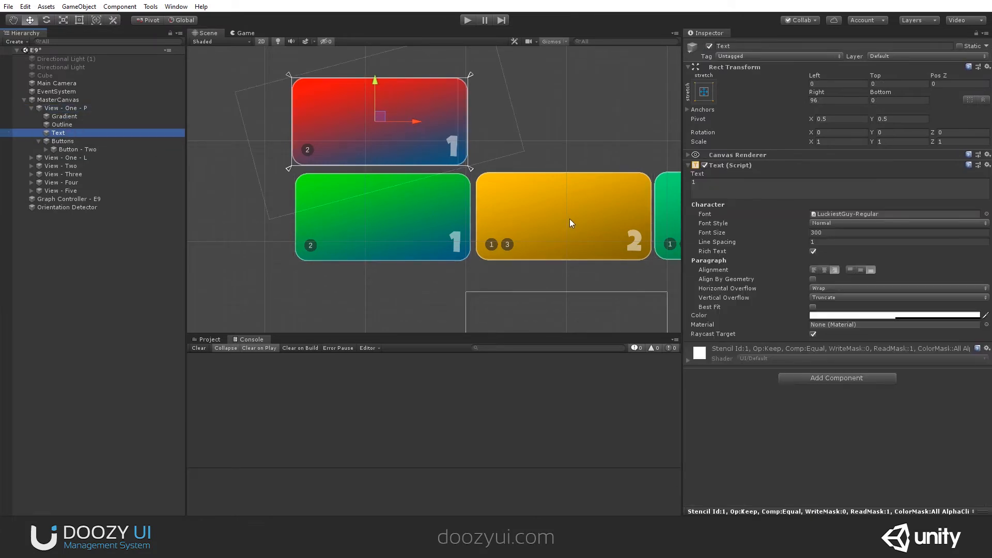
pyautogui.write('PORT')
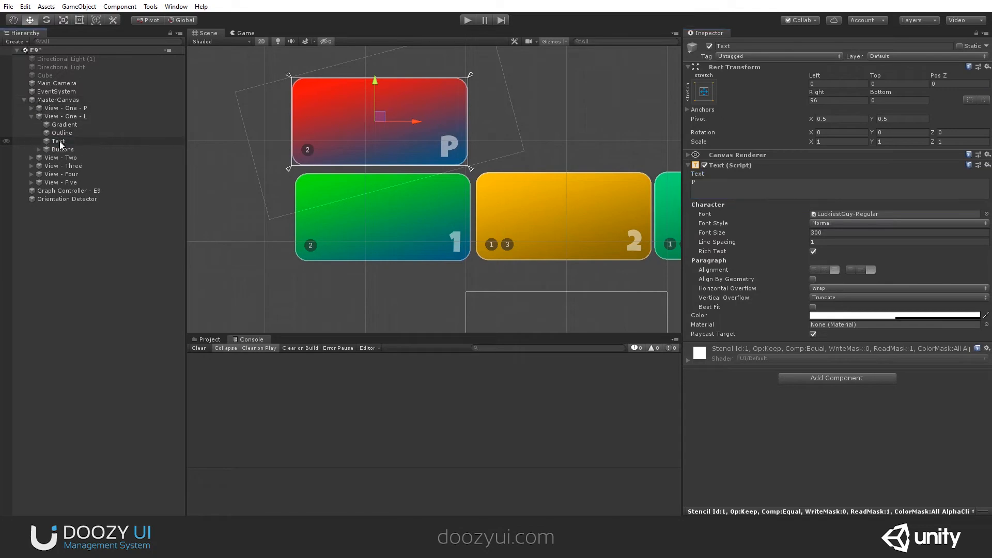
pyautogui.click(57, 140)
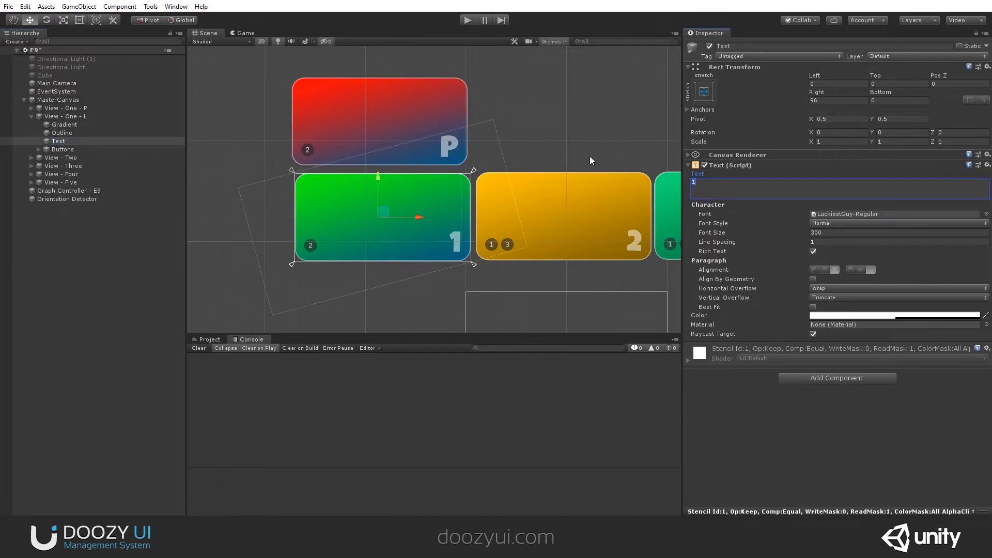
pyautogui.click(467, 20)
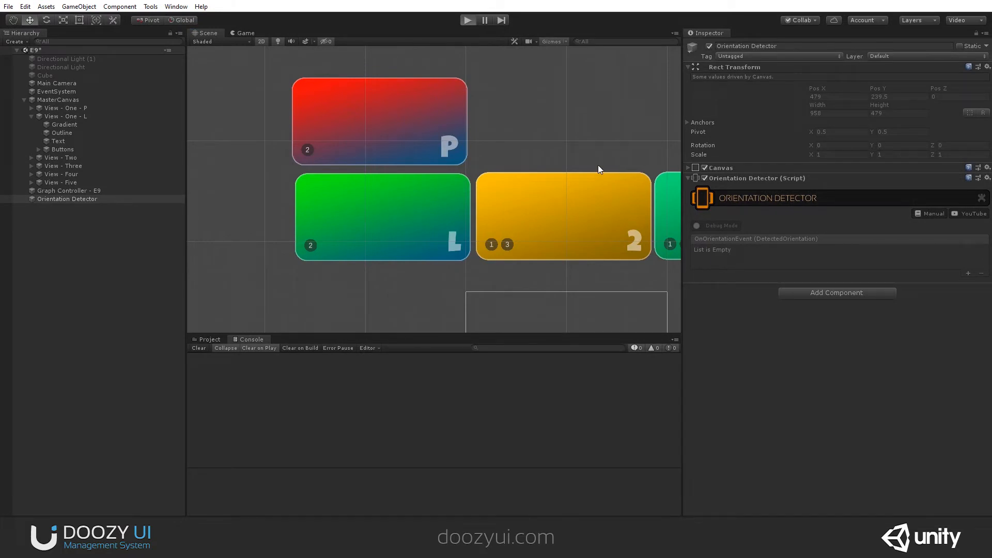
# - Enter play mode, keep the landscape aspect, and inspect the hidden View - One - P
pyautogui.click(468, 20)
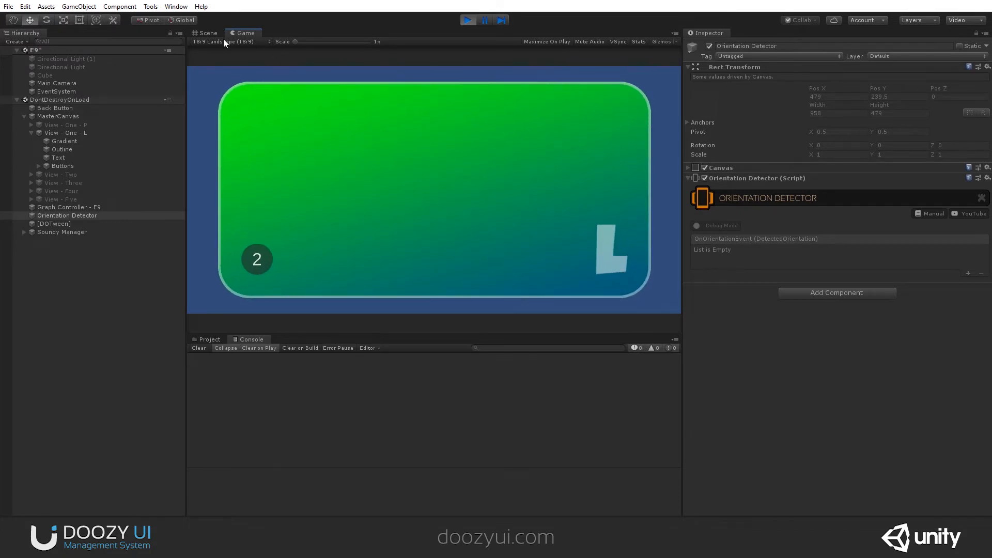
pyautogui.click(222, 41)
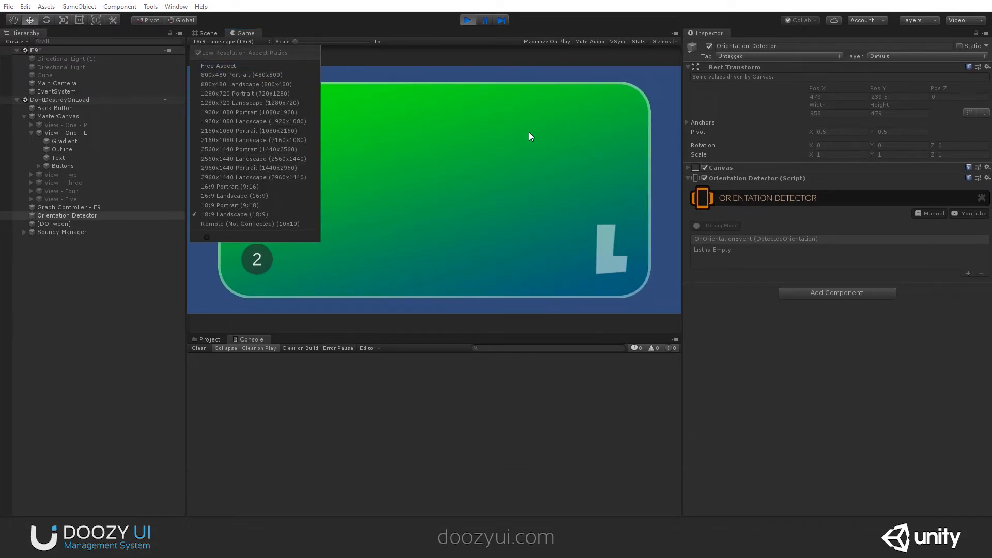
pyautogui.click(66, 125)
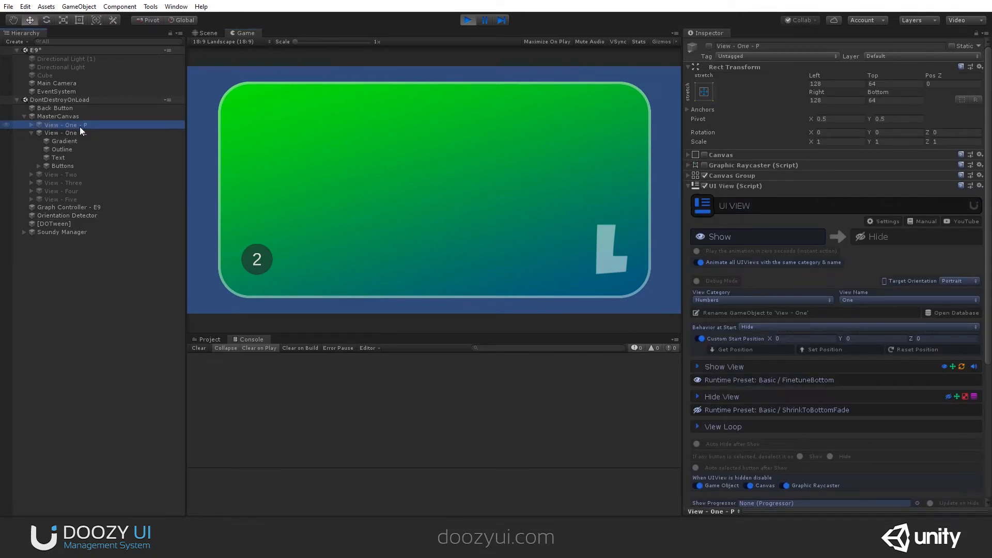
pyautogui.click(31, 125)
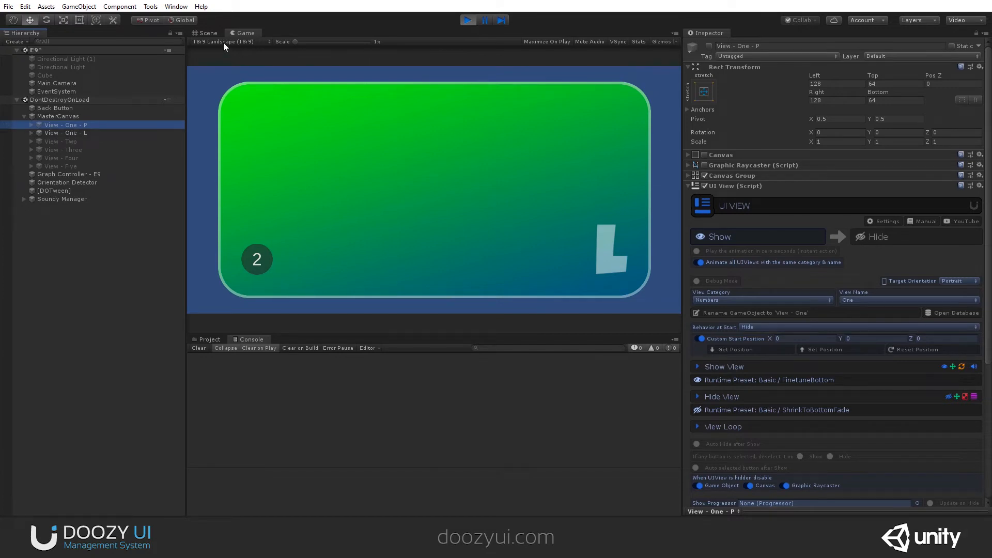
pyautogui.click(221, 41)
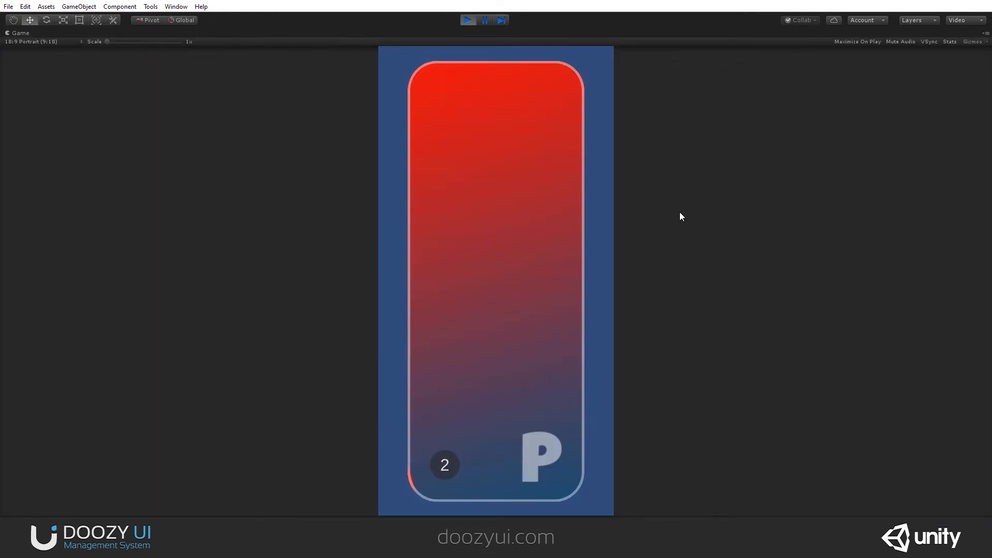
# - Preview the game in 16:9 Landscape then 16:9 Portrait to swap the views, and stop play mode
pyautogui.click(34, 42)
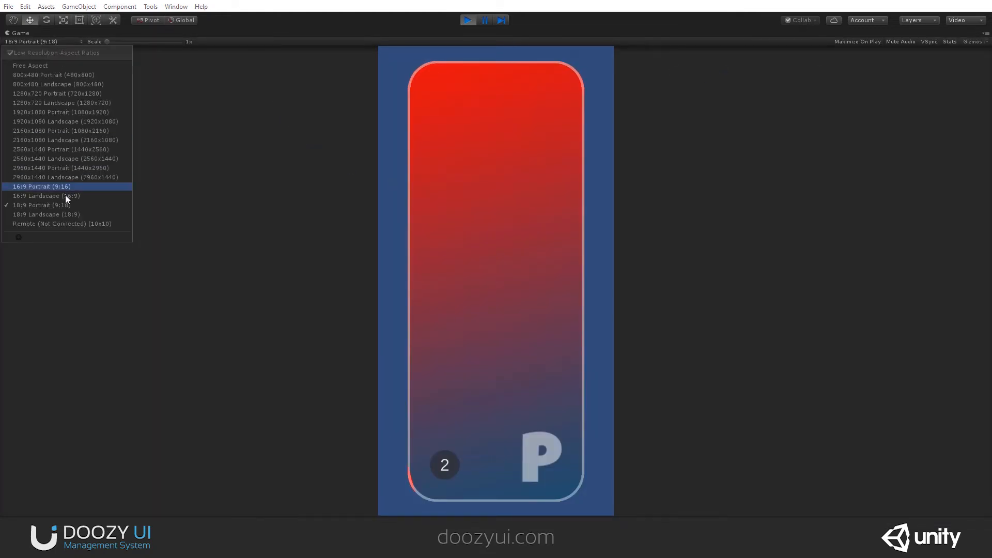
pyautogui.click(46, 195)
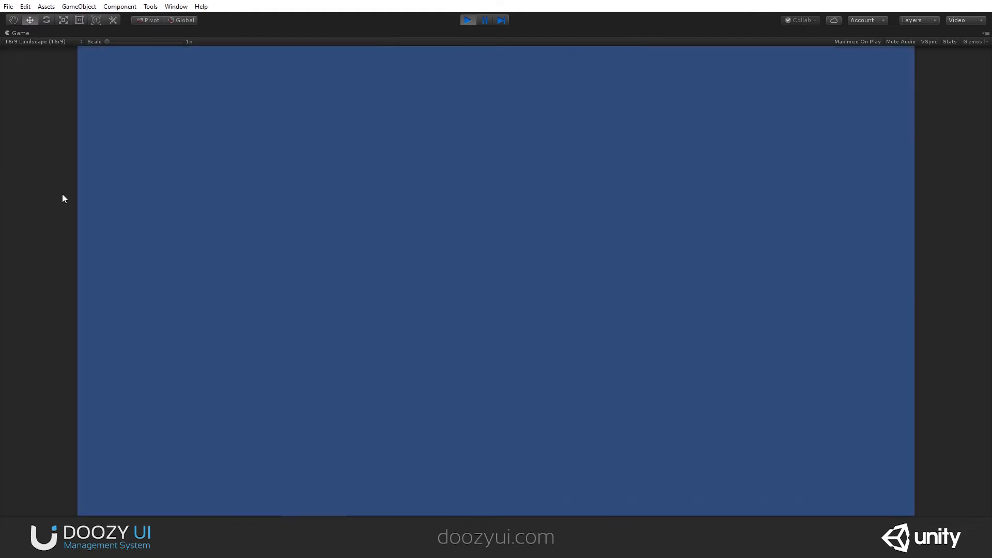
pyautogui.click(36, 41)
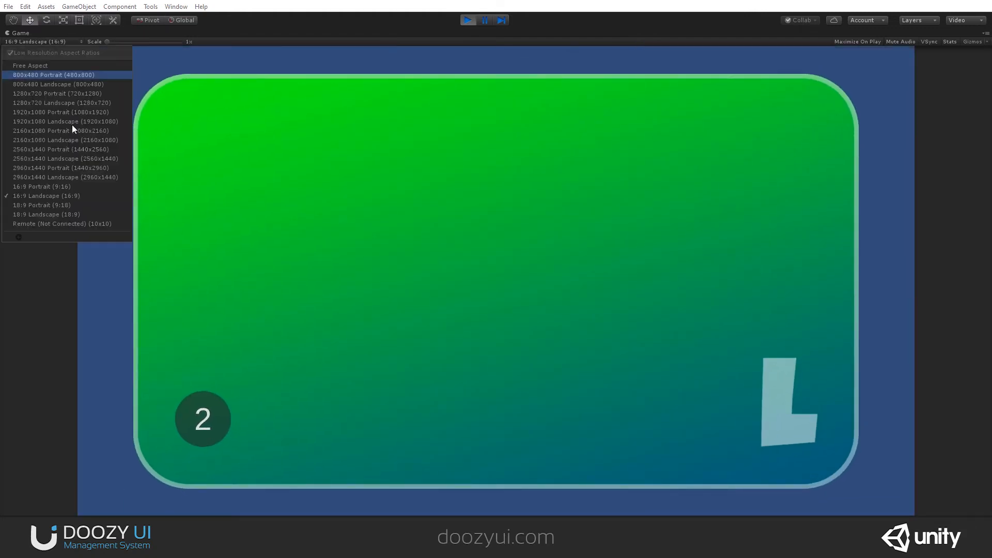
pyautogui.click(41, 186)
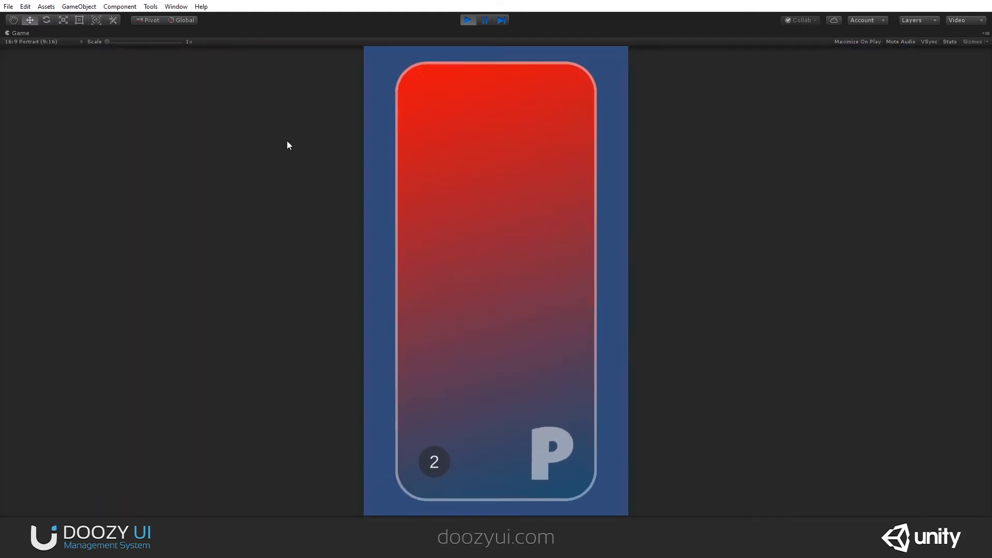
pyautogui.moveTo(301, 141)
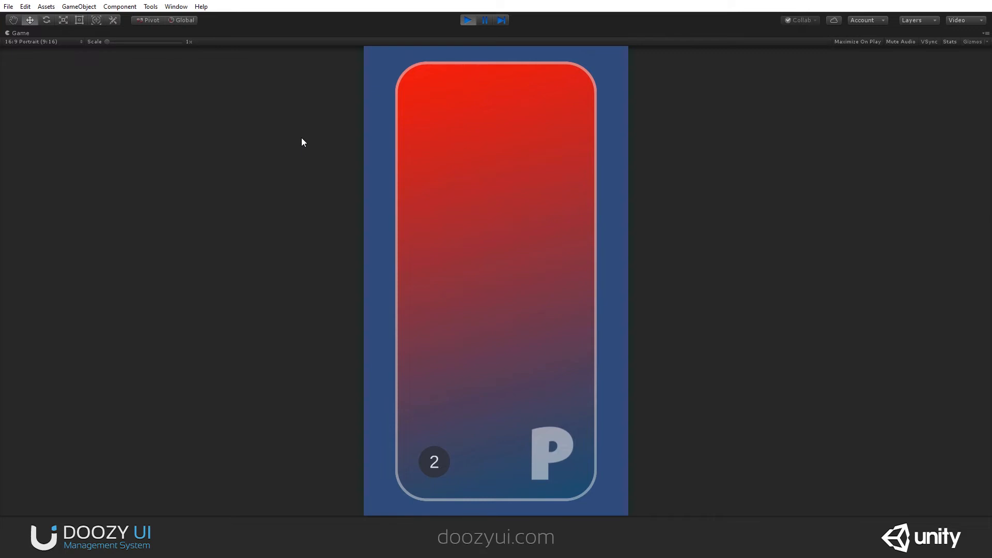
pyautogui.moveTo(431, 424)
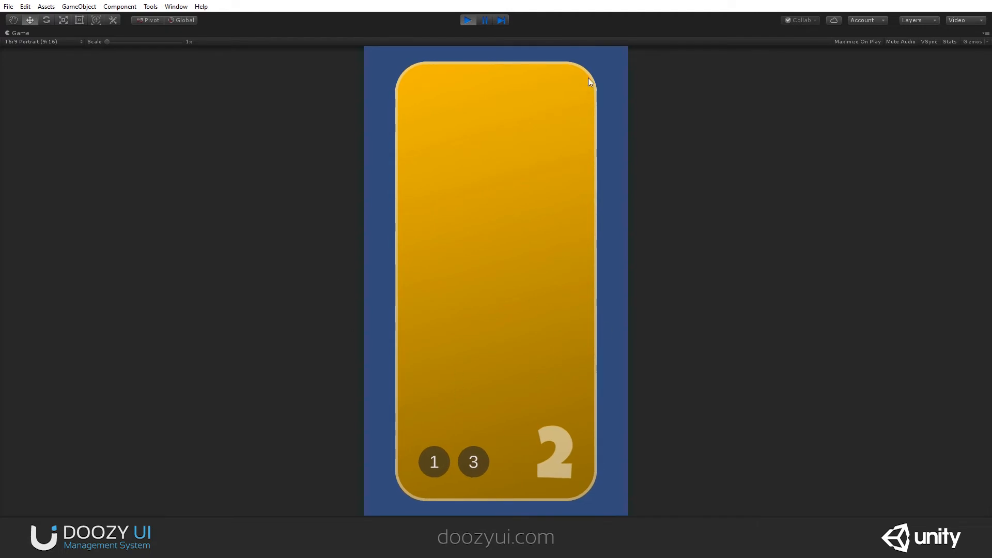
pyautogui.click(467, 20)
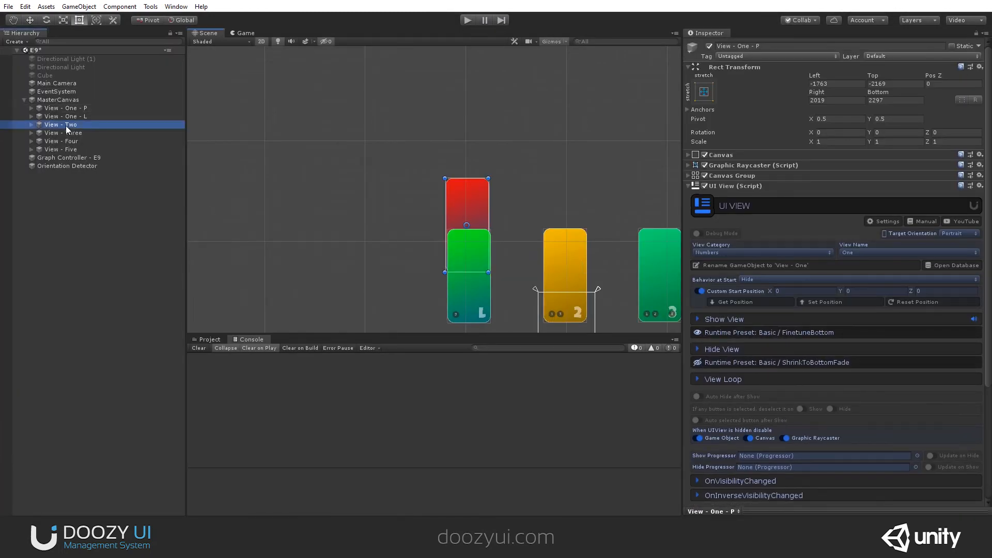
# - Check View - Two's Target Orientation is Any, then enter play mode
pyautogui.click(61, 124)
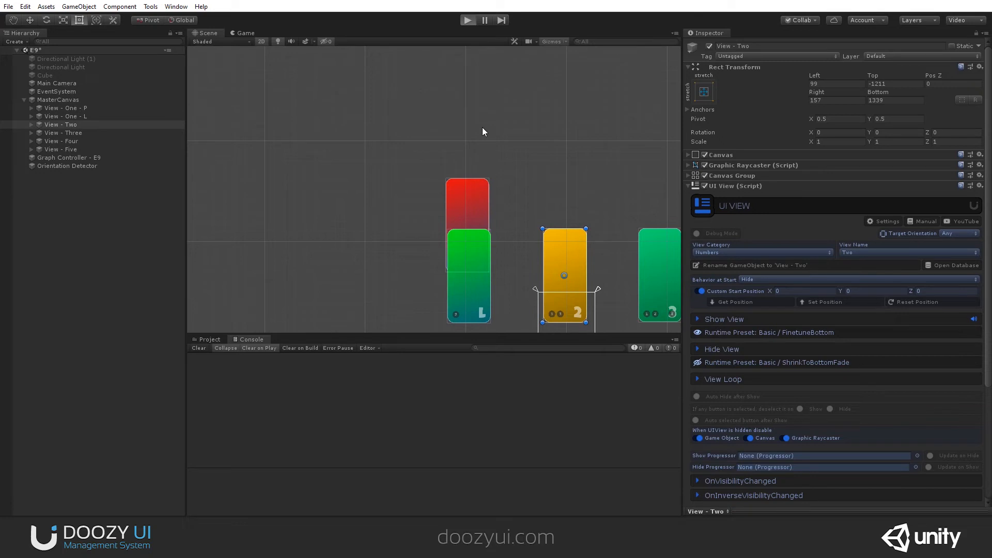
pyautogui.click(467, 20)
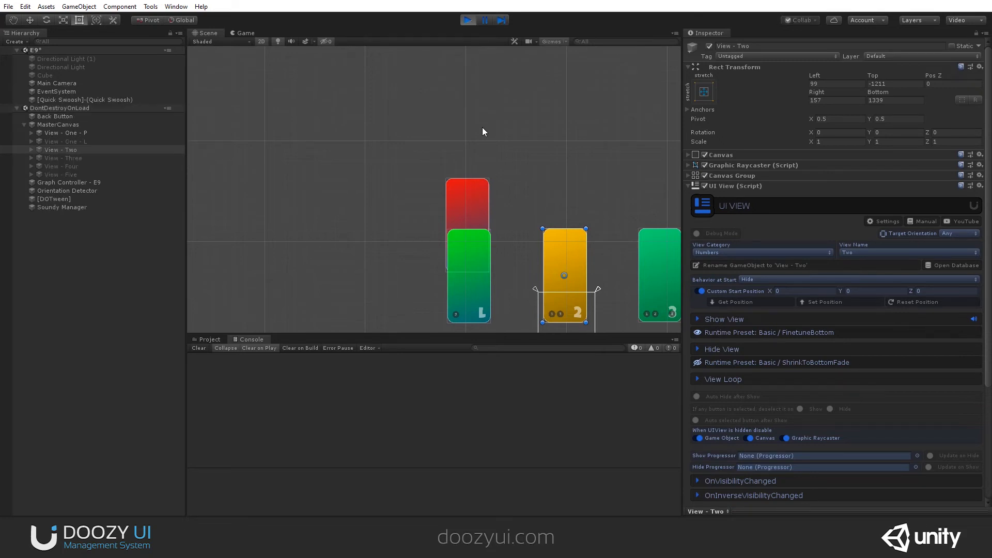
# - Maximize the Game view, show view 2, and toggle between landscape and 16:9 portrait
pyautogui.click(245, 32)
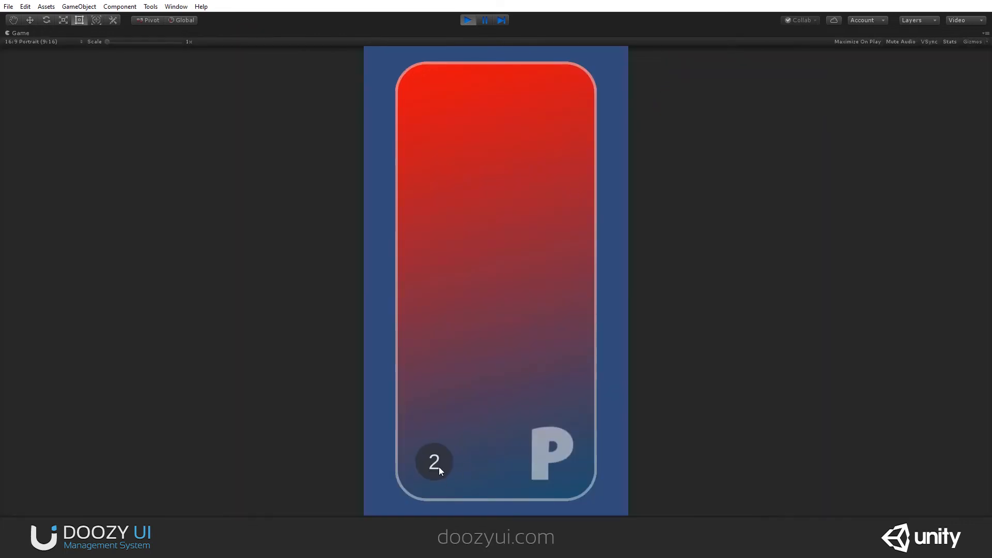
pyautogui.click(434, 461)
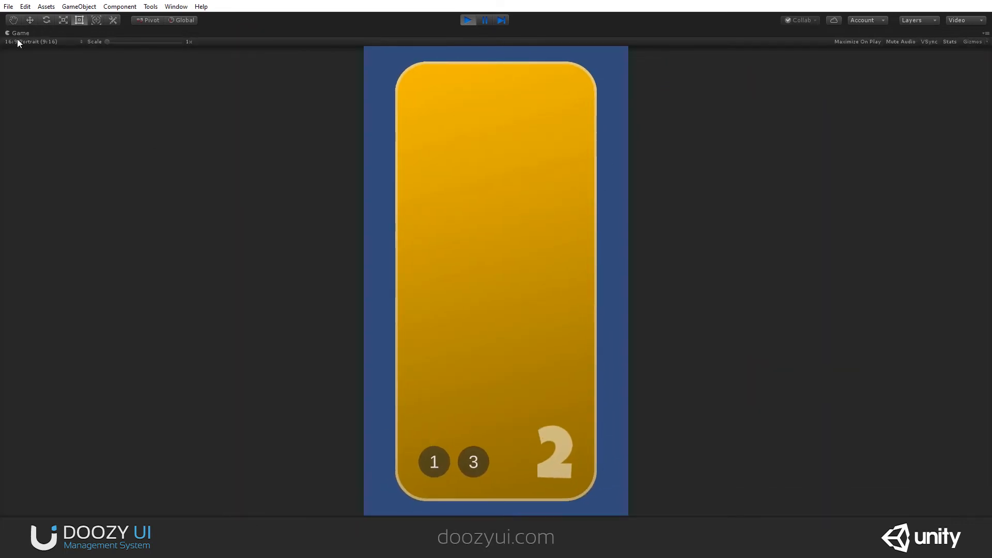
pyautogui.click(38, 41)
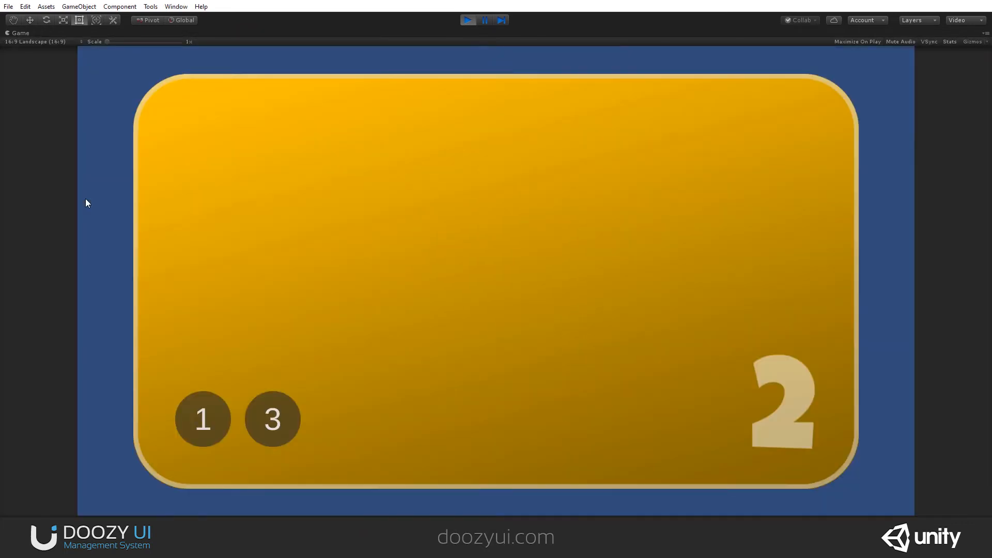
pyautogui.click(37, 42)
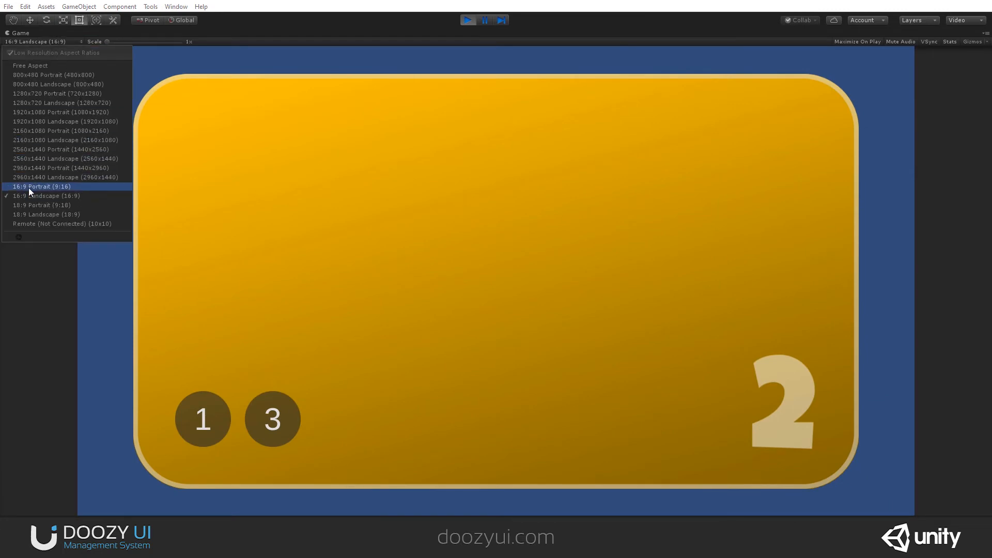
pyautogui.click(42, 186)
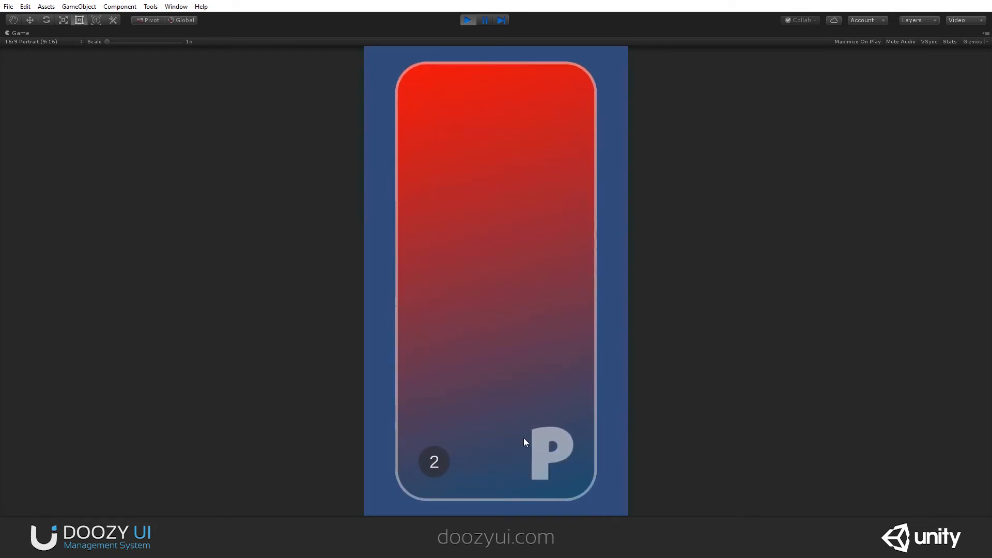
pyautogui.moveTo(39, 32)
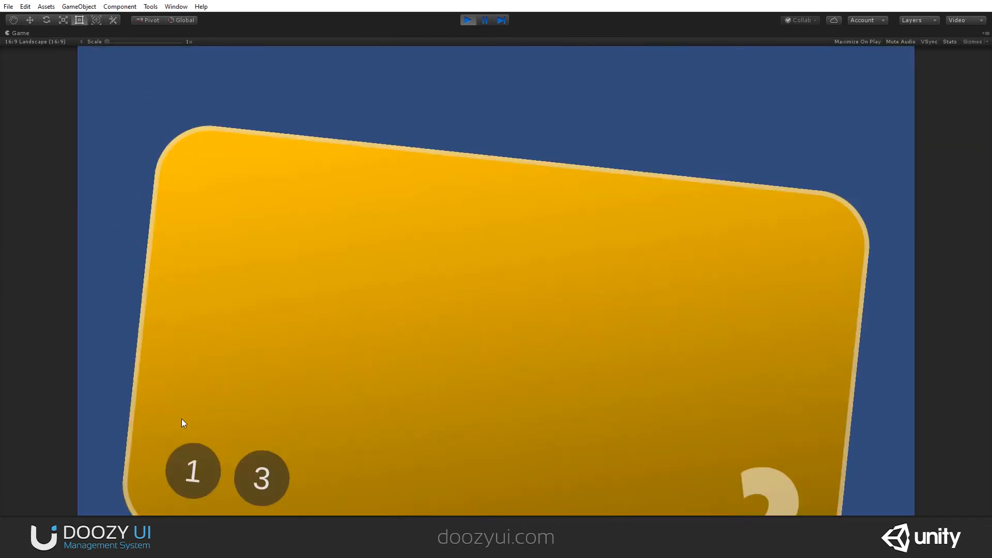
# - Confirm view 2 stays visible in 16:9 portrait, then return to the red P view 1
pyautogui.click(37, 41)
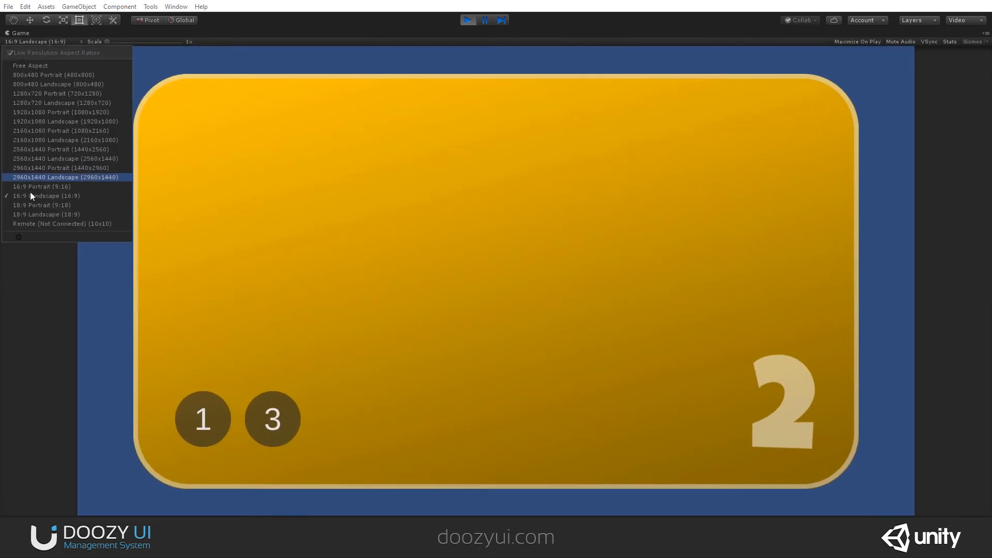
pyautogui.click(41, 187)
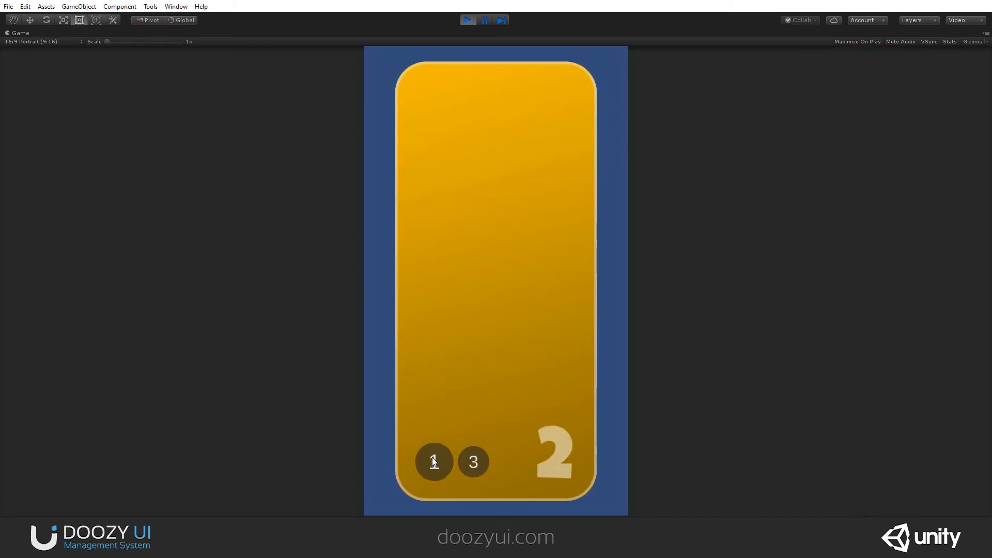
pyautogui.click(434, 462)
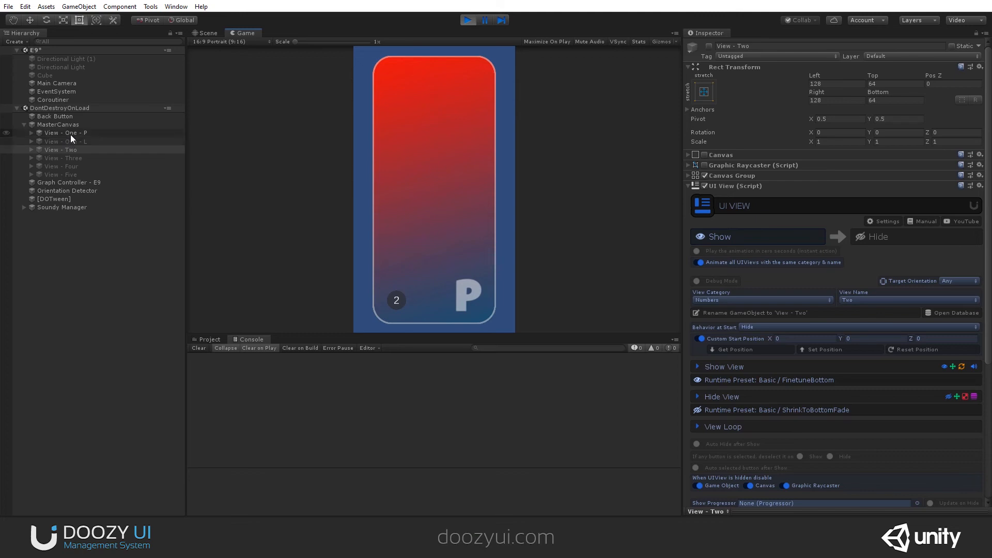
# - Compare the Target Orientation of View - One - P (portrait) and View - One - L (landscape)
pyautogui.click(65, 133)
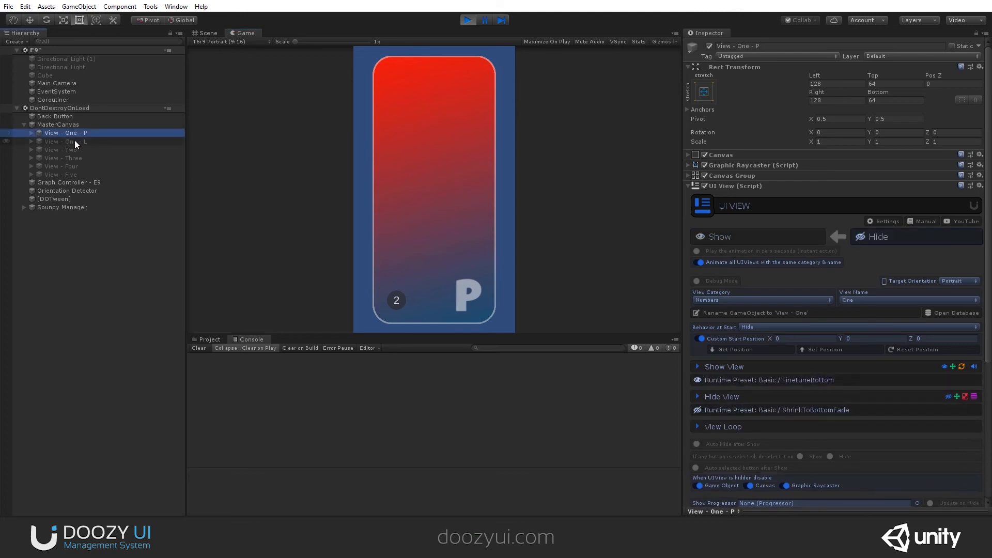
pyautogui.click(65, 141)
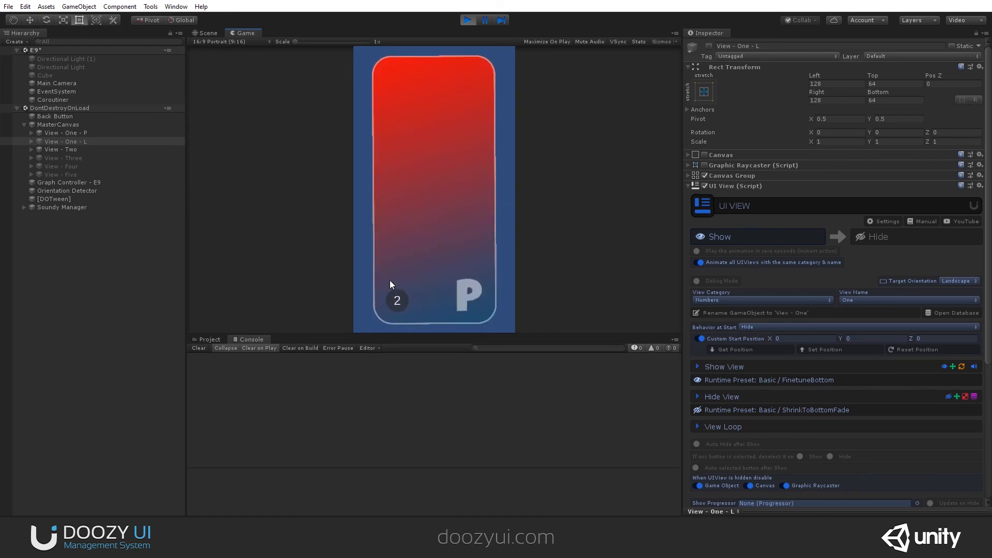
# - Switch the Game aspect to 16:9 Landscape to show the green L view, then stop play mode
pyautogui.click(218, 42)
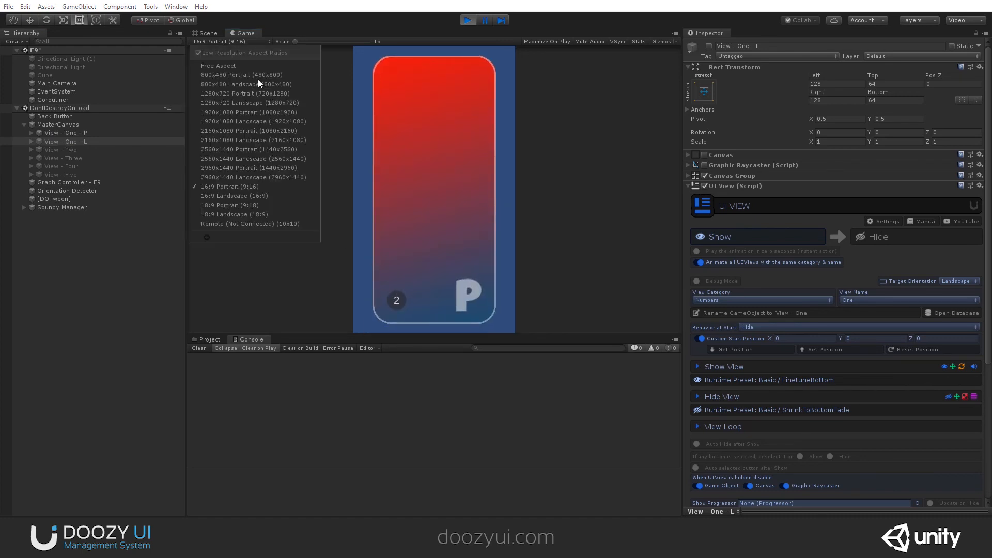
pyautogui.click(232, 195)
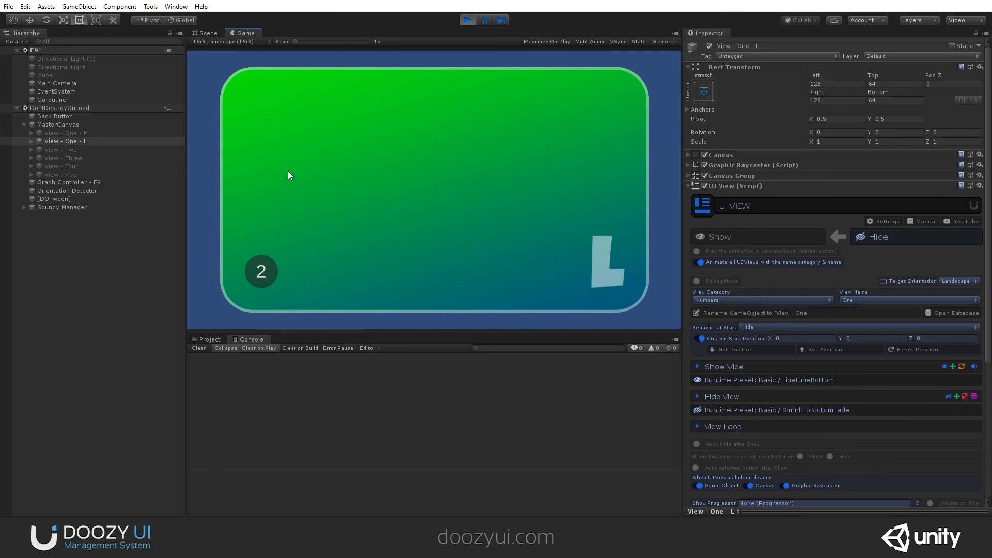
pyautogui.moveTo(267, 51)
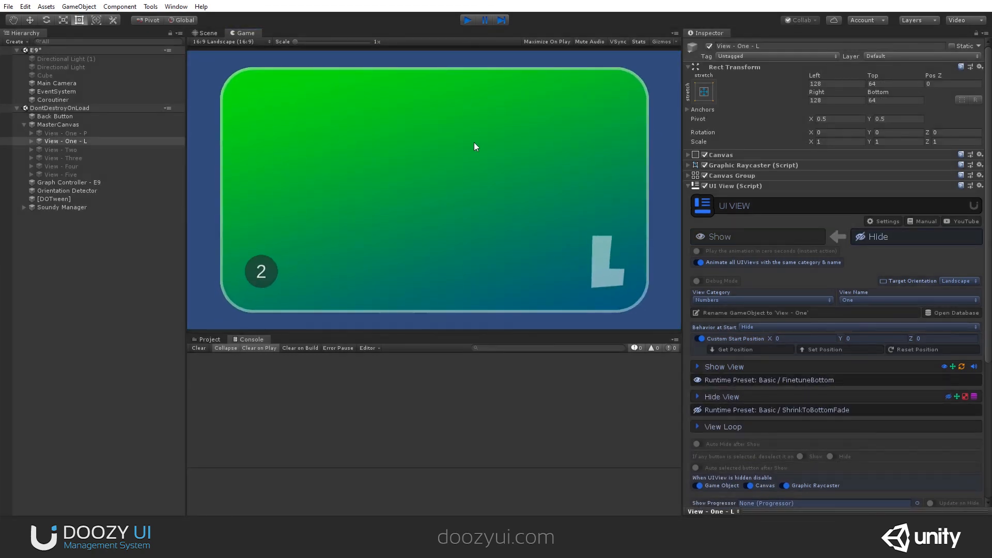
pyautogui.click(66, 166)
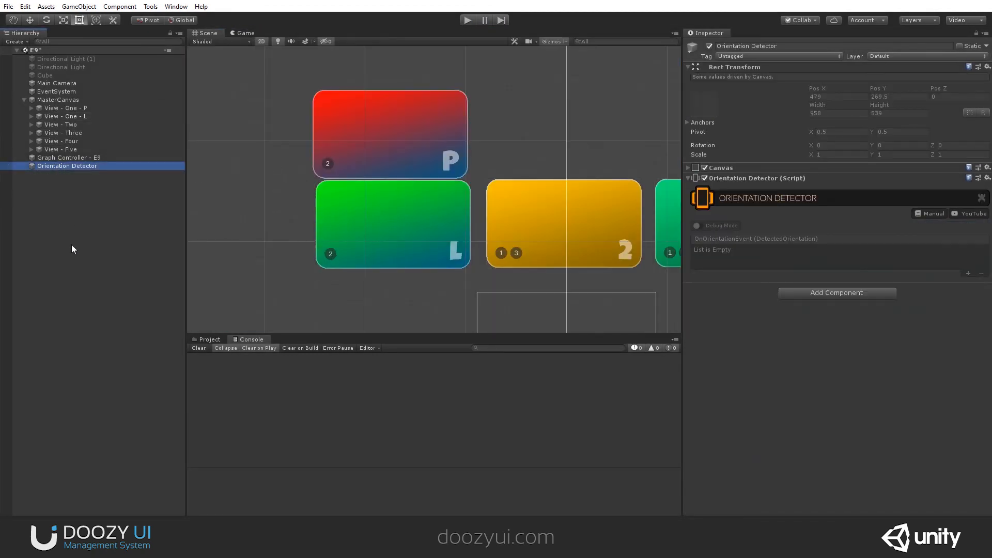
pyautogui.moveTo(839, 385)
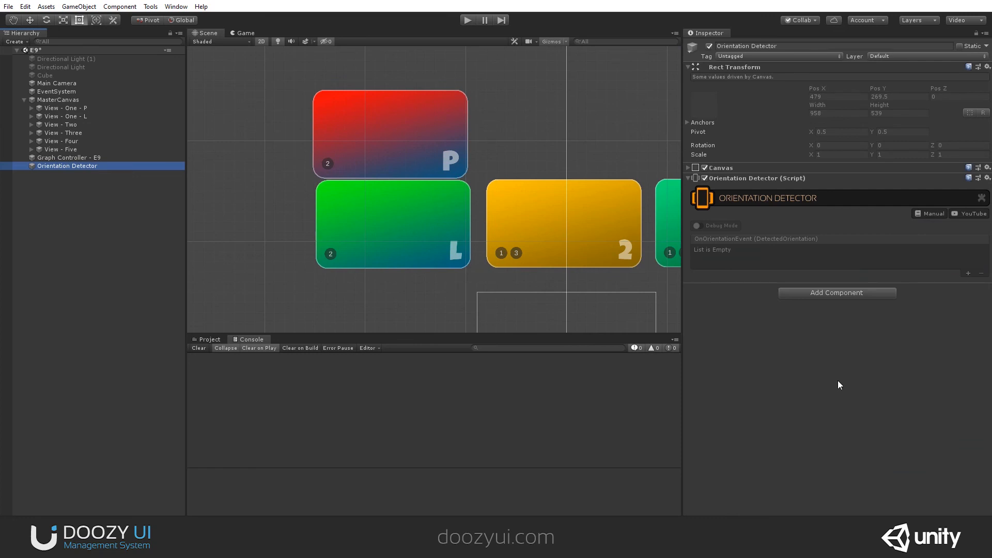
# - Delete the Orientation Detector object from the scene hierarchy
pyautogui.rightClick(67, 166)
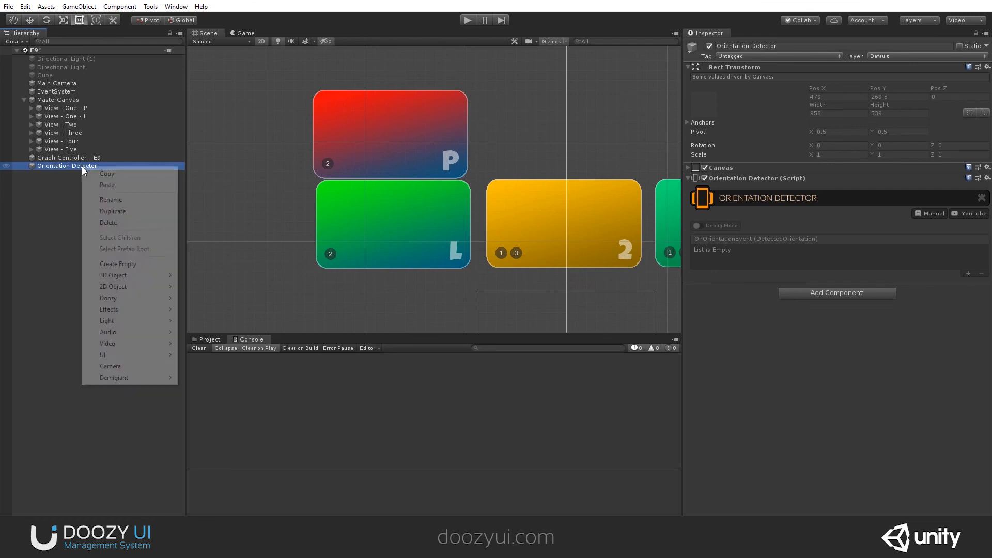
pyautogui.click(108, 222)
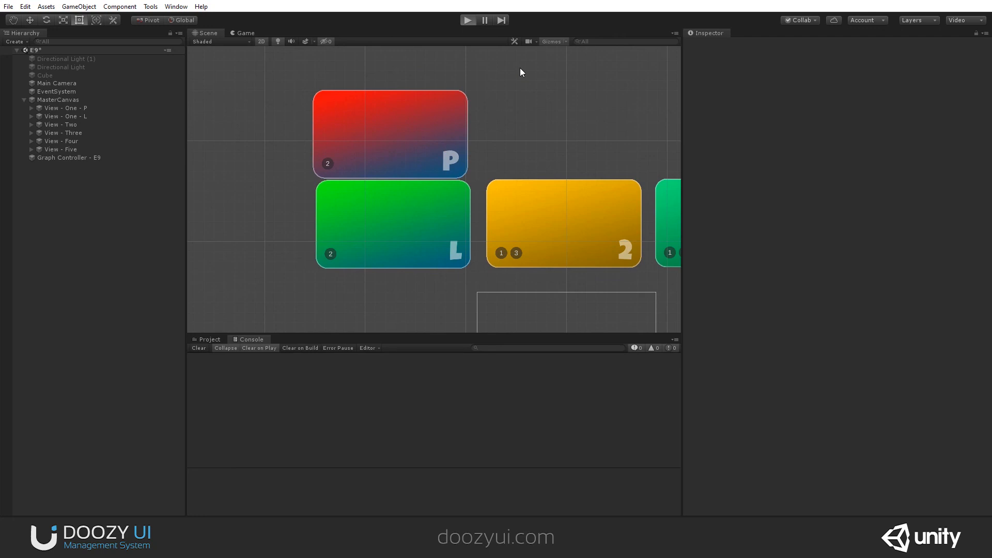
# - Play the scene without the detector and switch to 16:9 Portrait to get the red P view
pyautogui.click(468, 20)
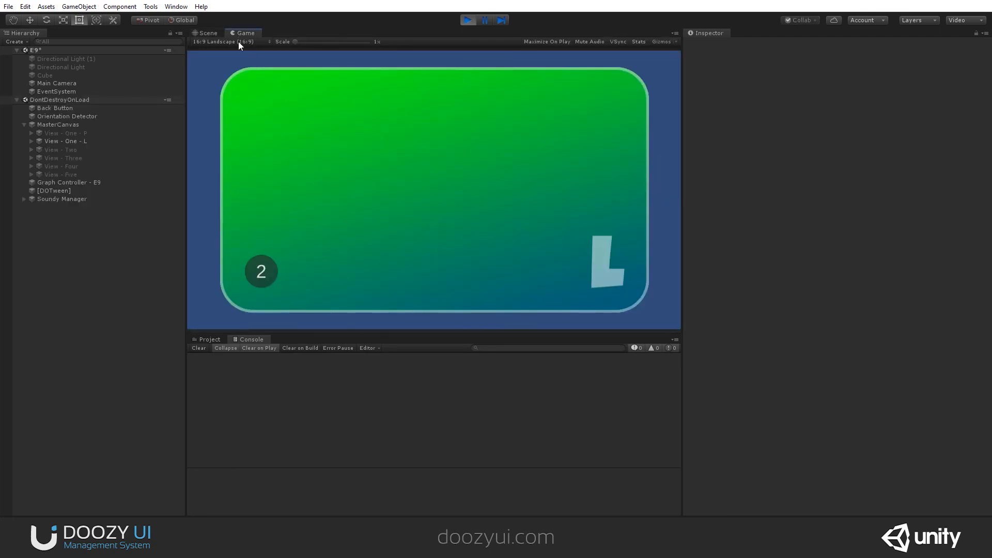
pyautogui.click(223, 41)
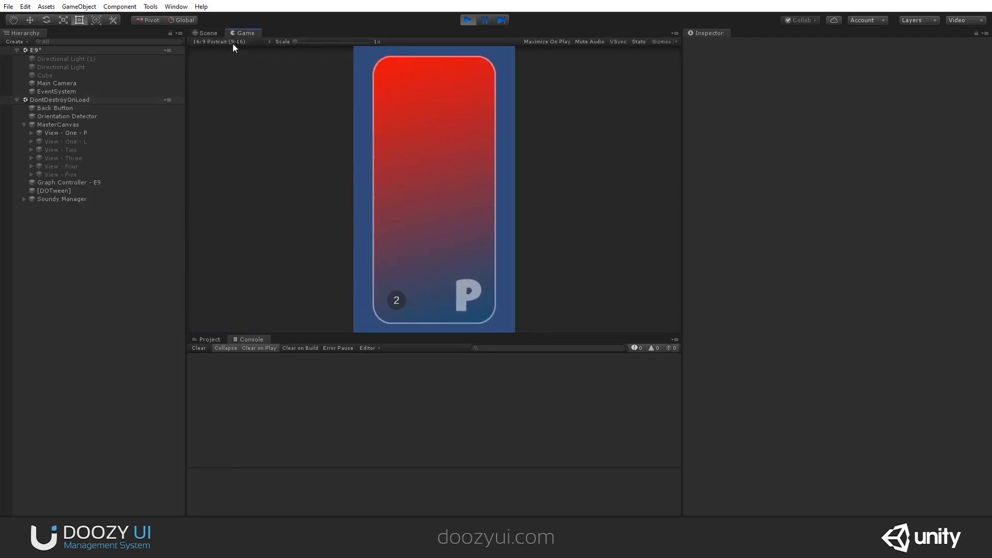